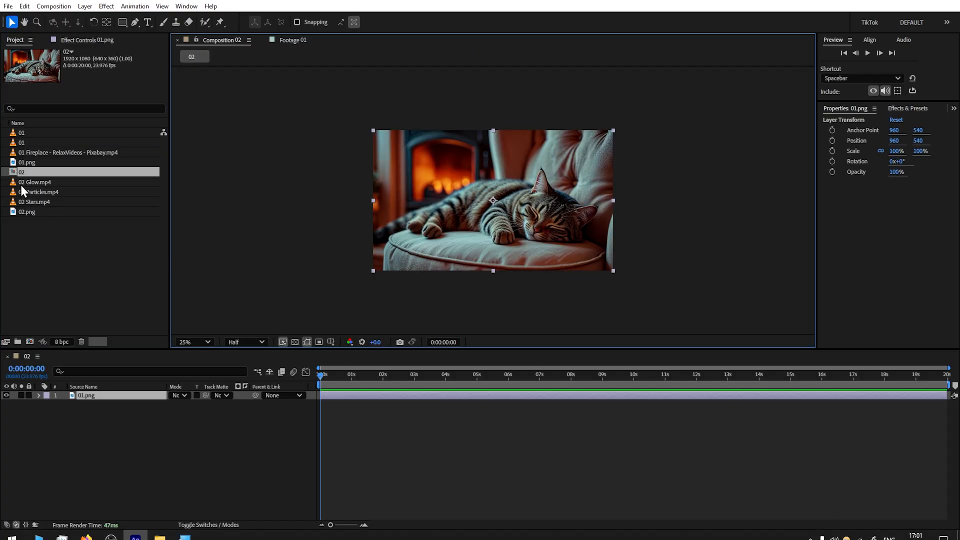
Set the viewer to Fit up to 100% and duplicate the 01.png cat layer.
click(191, 342)
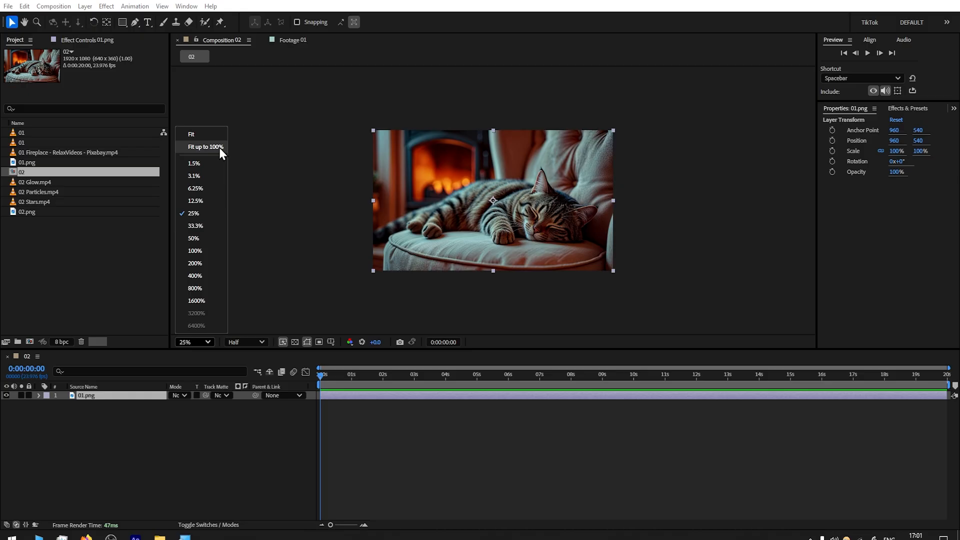
click(204, 147)
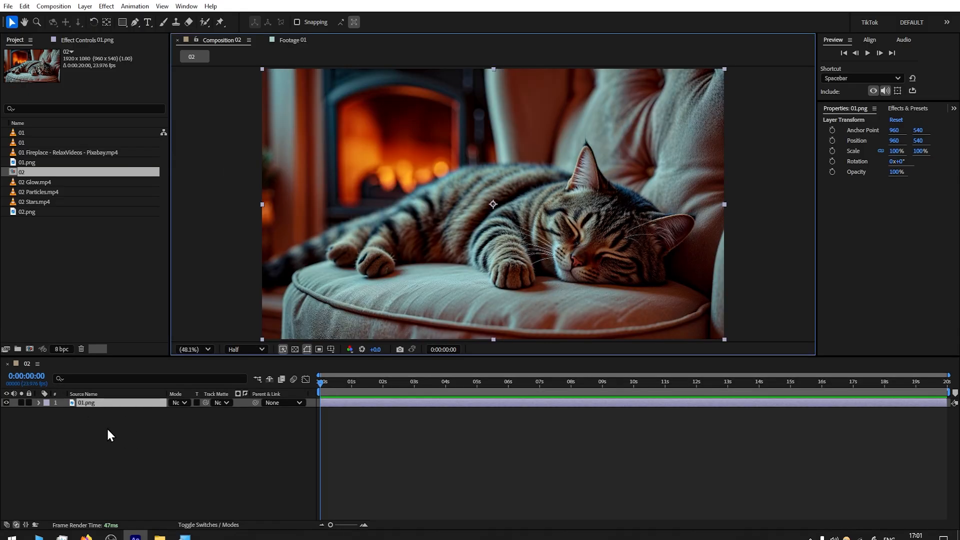
click(25, 6)
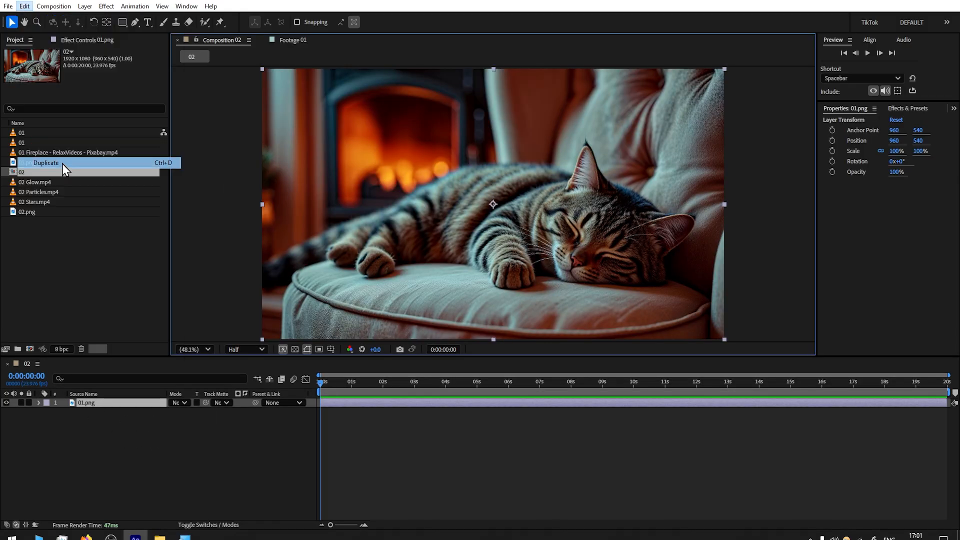
click(45, 162)
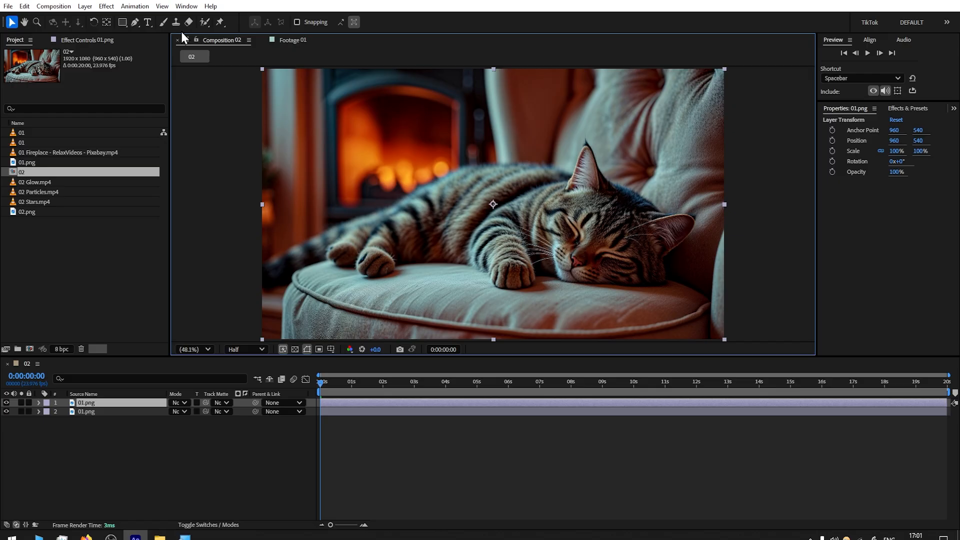
Trace Mask 1 around the sleeping cat with the Pen tool and reveal its mask settings.
click(135, 22)
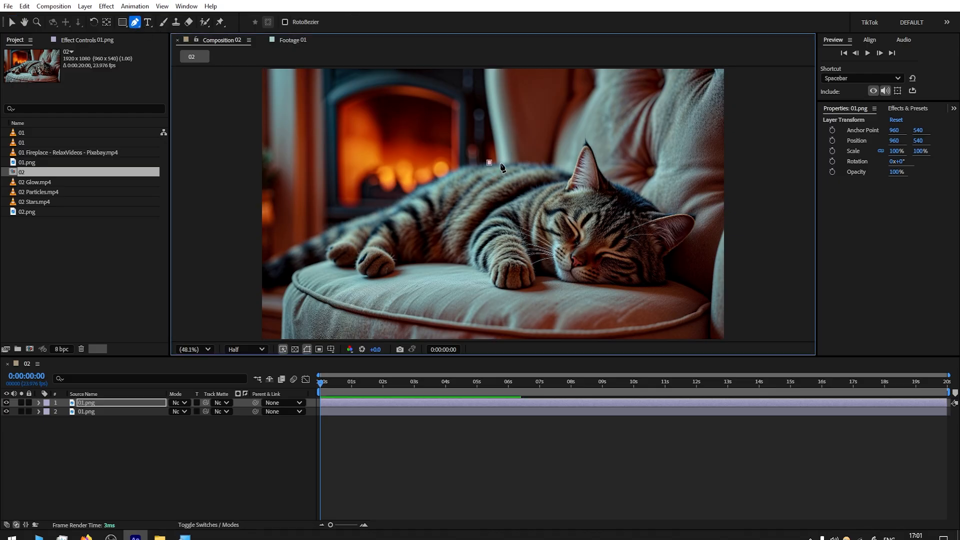
click(571, 164)
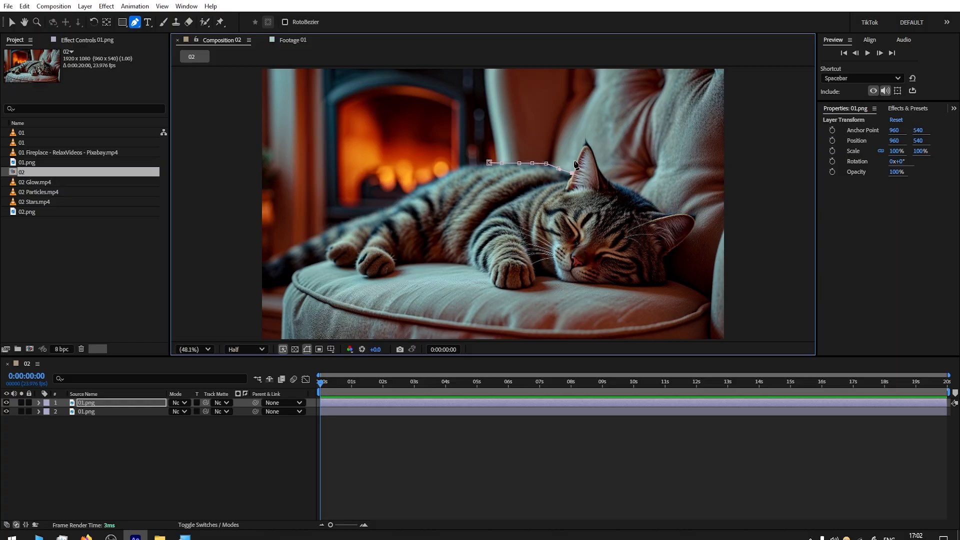
click(678, 253)
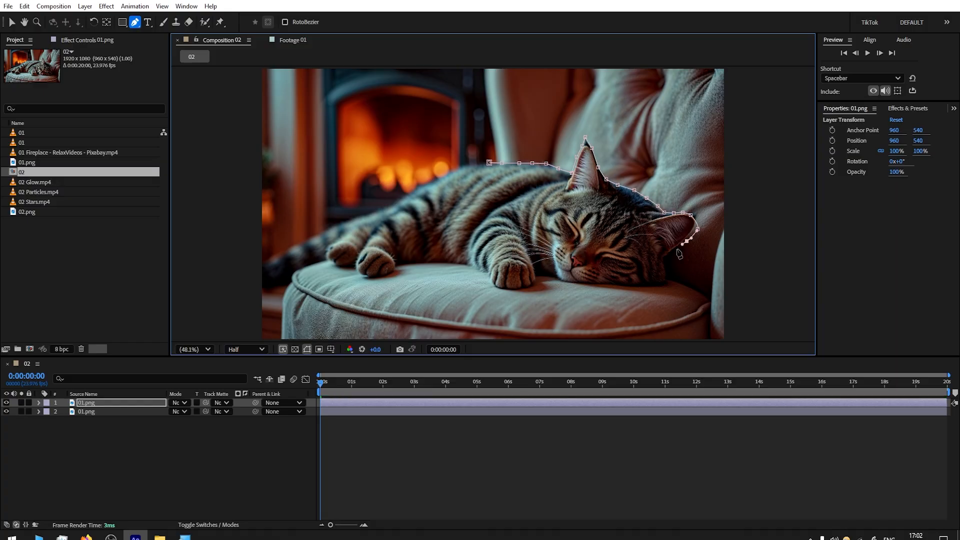
click(488, 163)
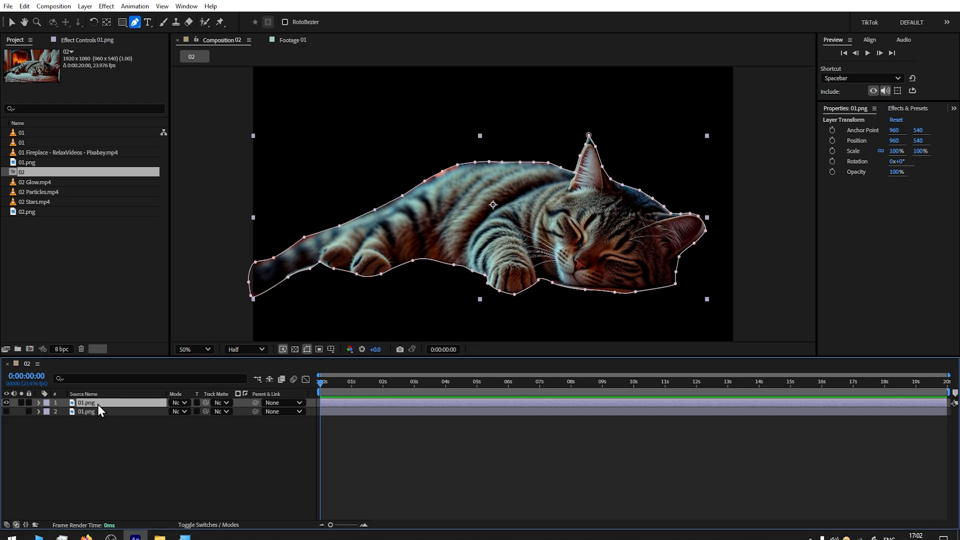
mouse_move(93, 407)
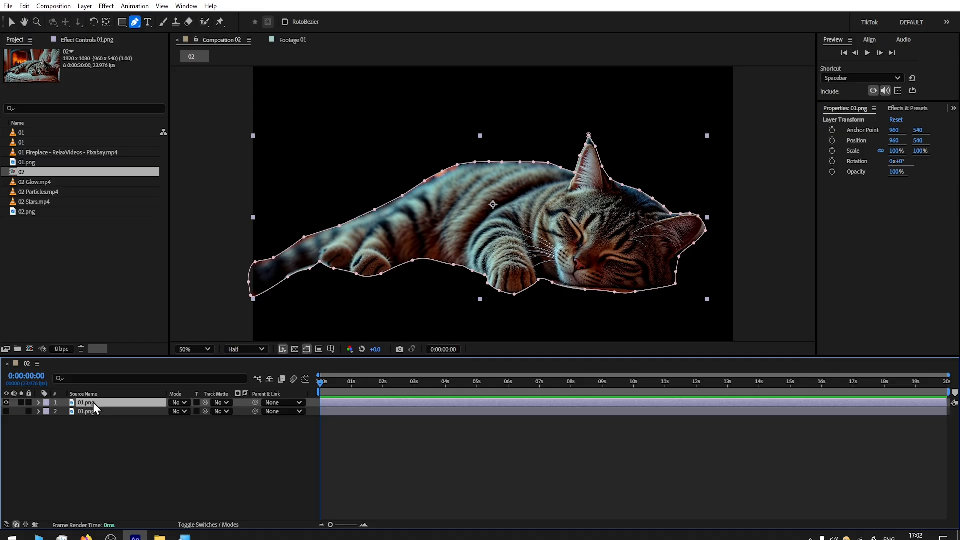
click(38, 403)
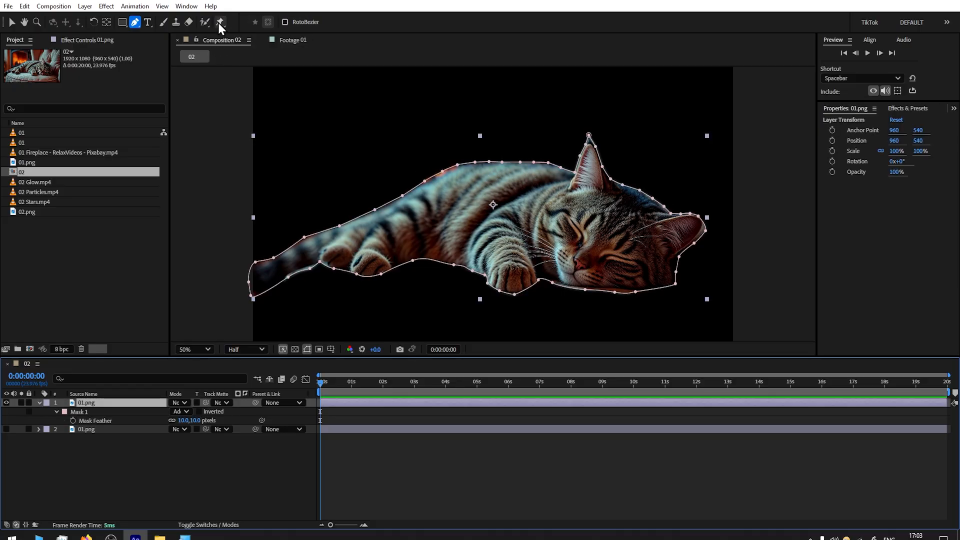
mouse_move(219, 22)
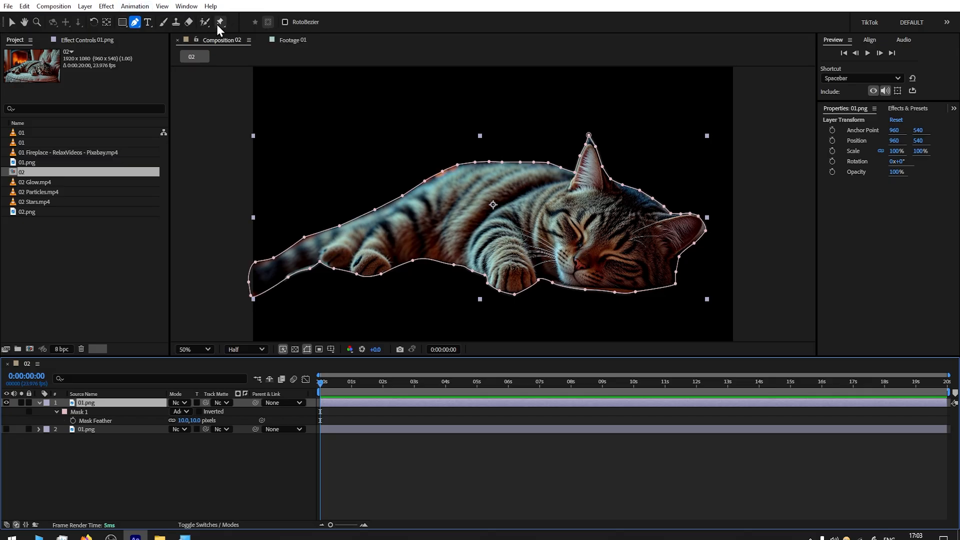
mouse_move(219, 22)
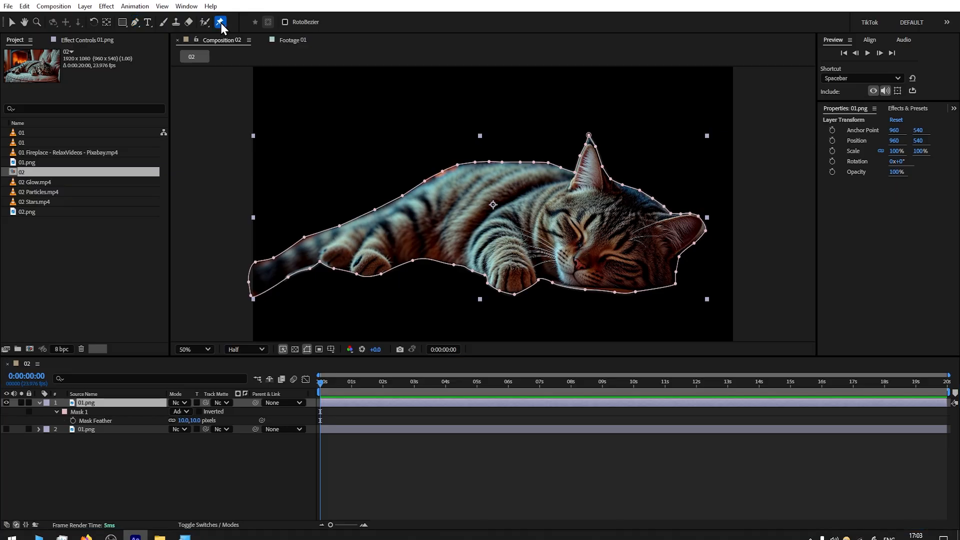
Choose the Puppet Position Pin tool and place a pin on the cat's back.
click(219, 22)
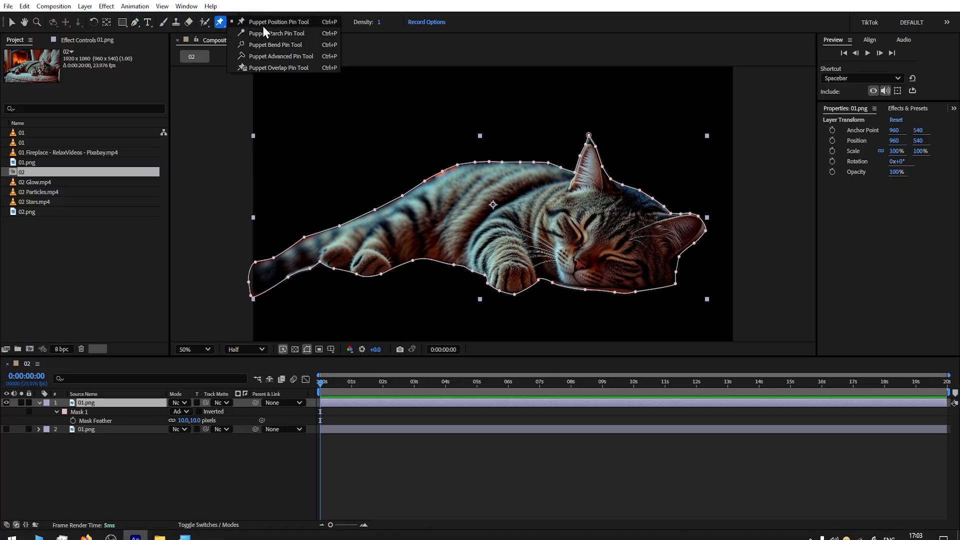
click(278, 22)
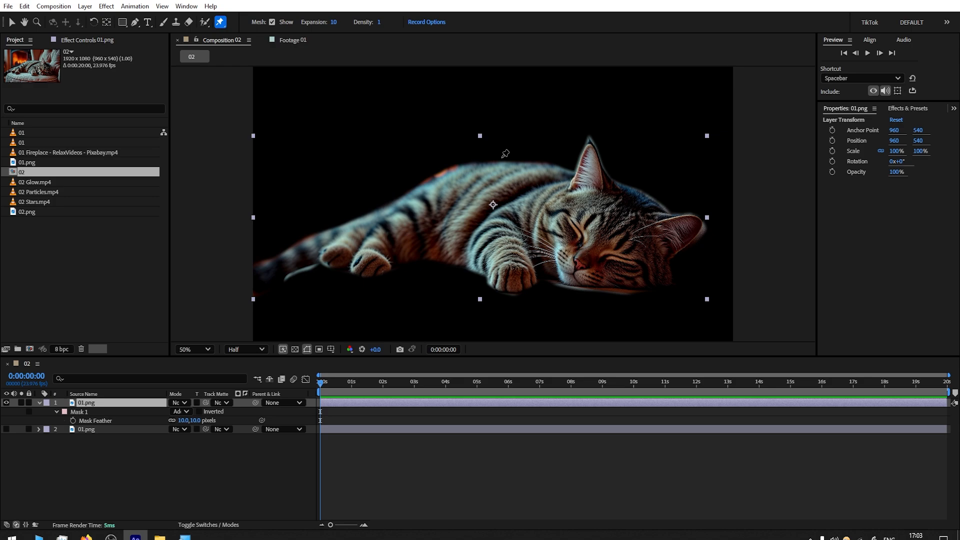
mouse_move(497, 166)
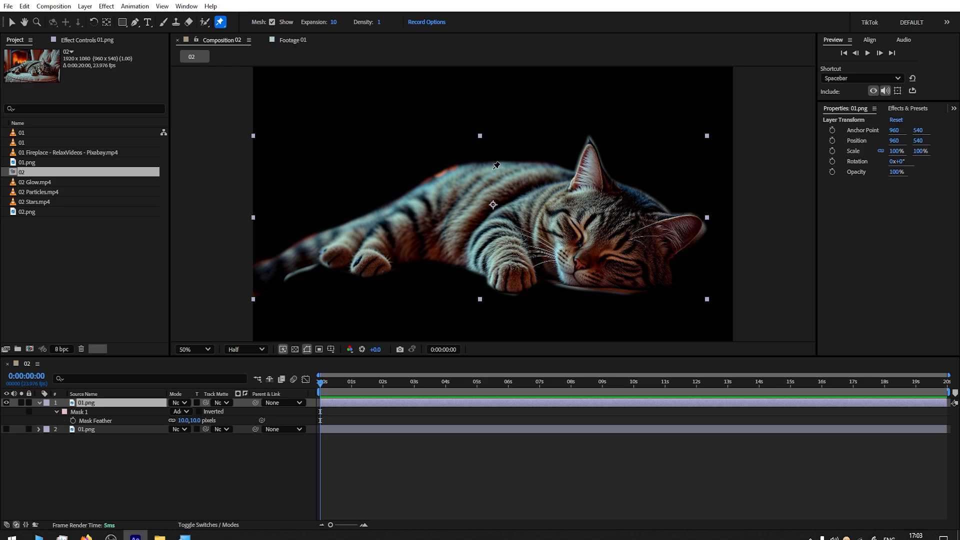
mouse_move(507, 168)
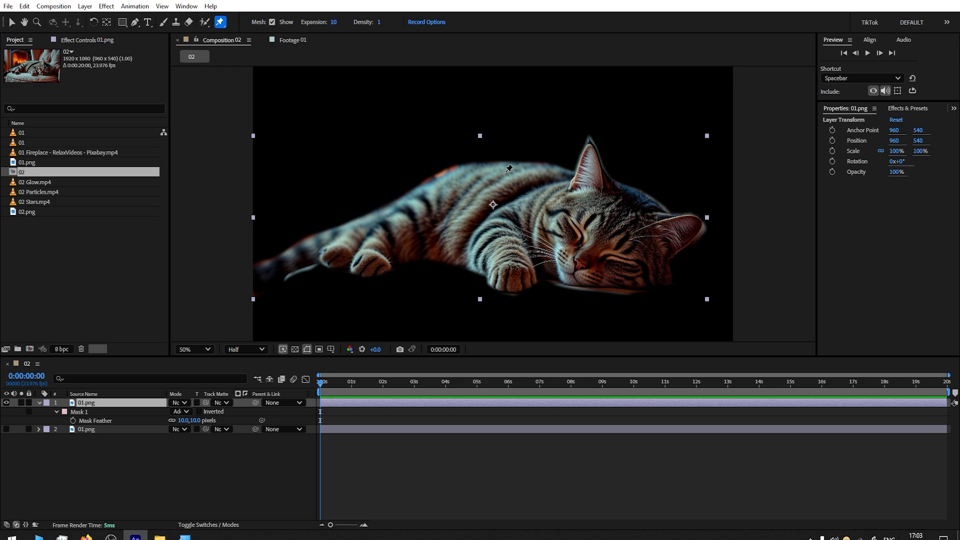
click(499, 170)
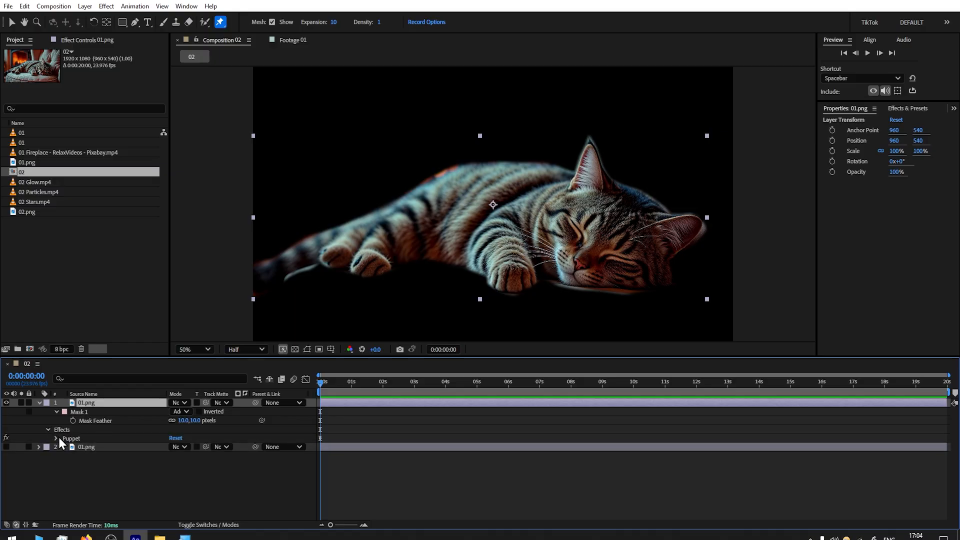
Keyframe Puppet Pin 1's Position at 0s, 2:12 and 5s, then Easy Ease the keyframes.
click(59, 439)
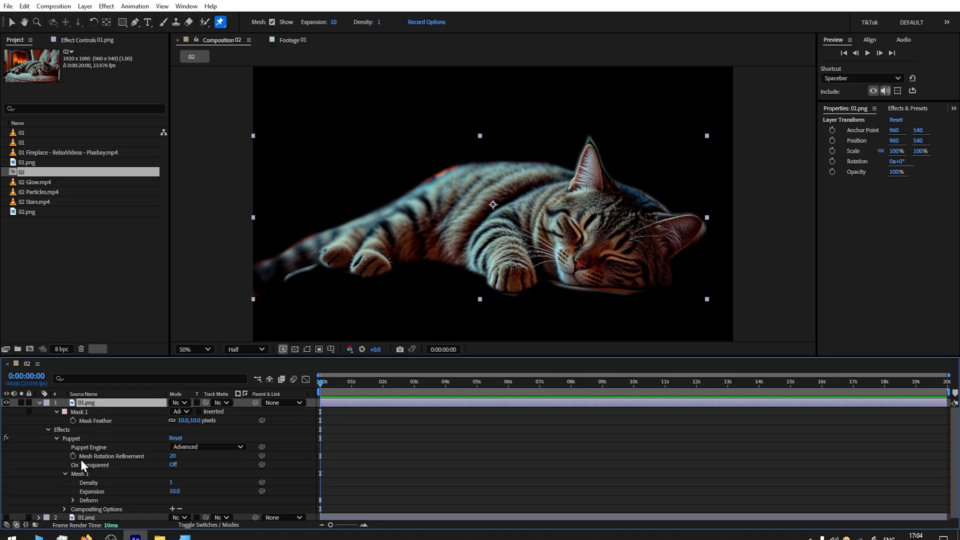
click(73, 500)
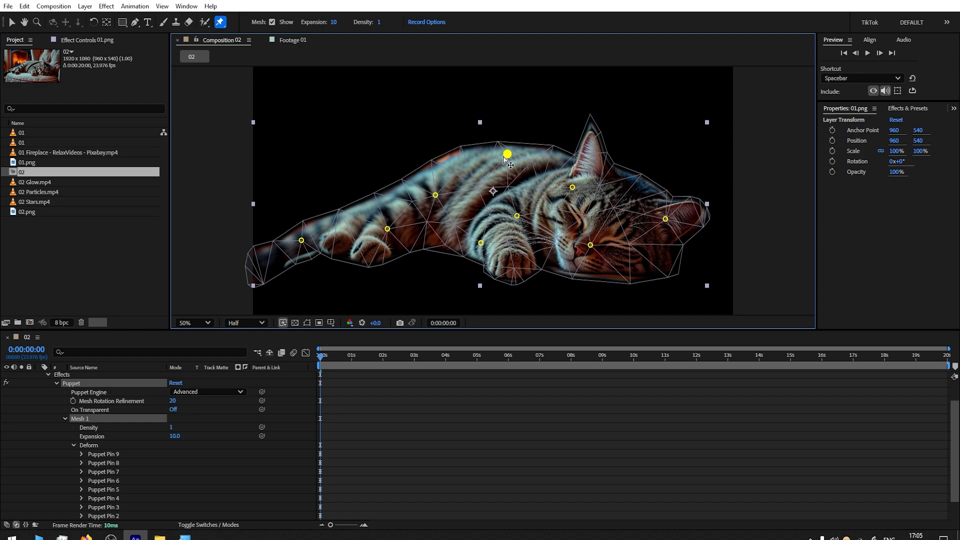
scroll(down, 3)
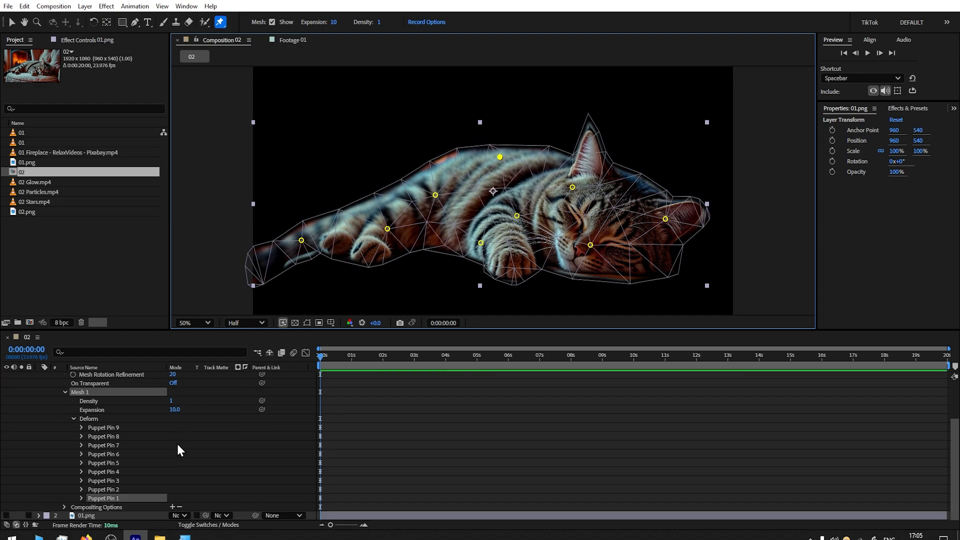
click(82, 498)
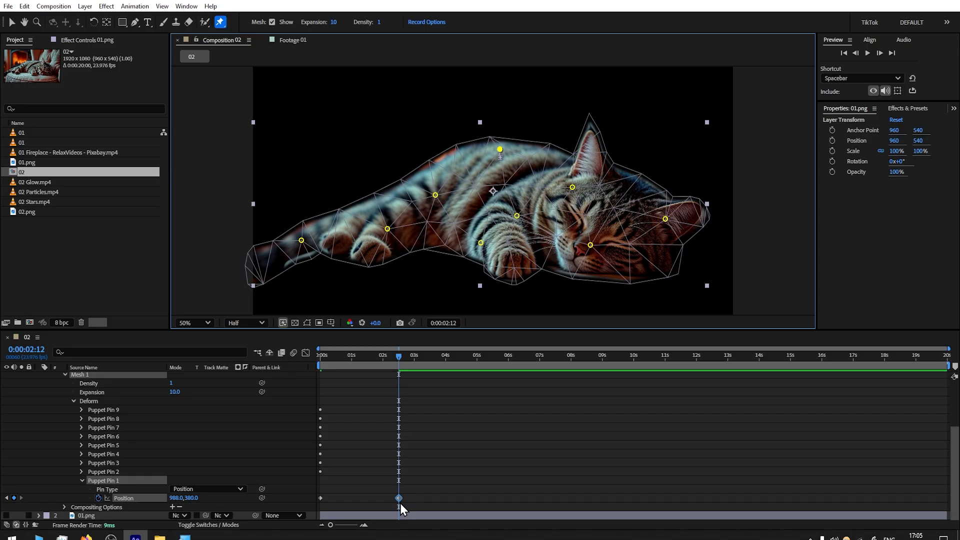
mouse_move(399, 358)
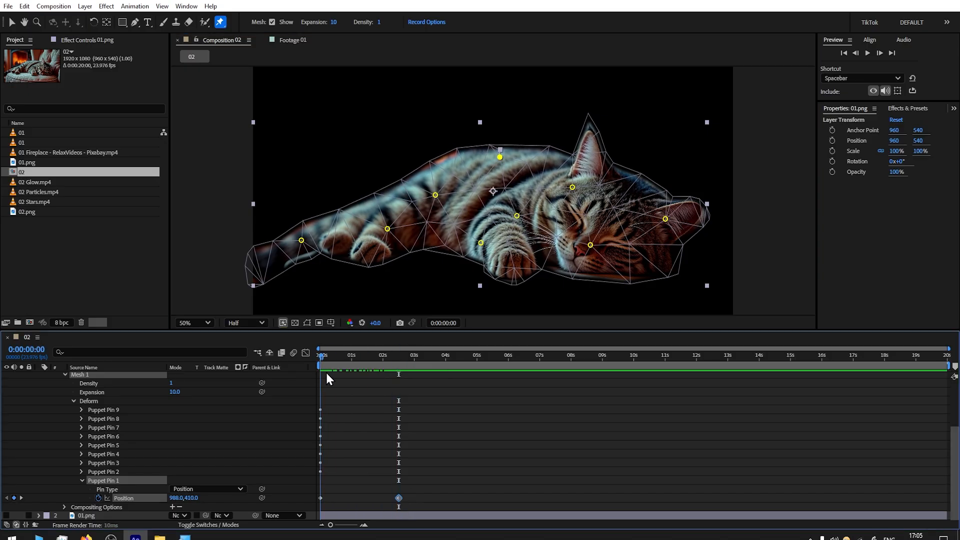
click(443, 355)
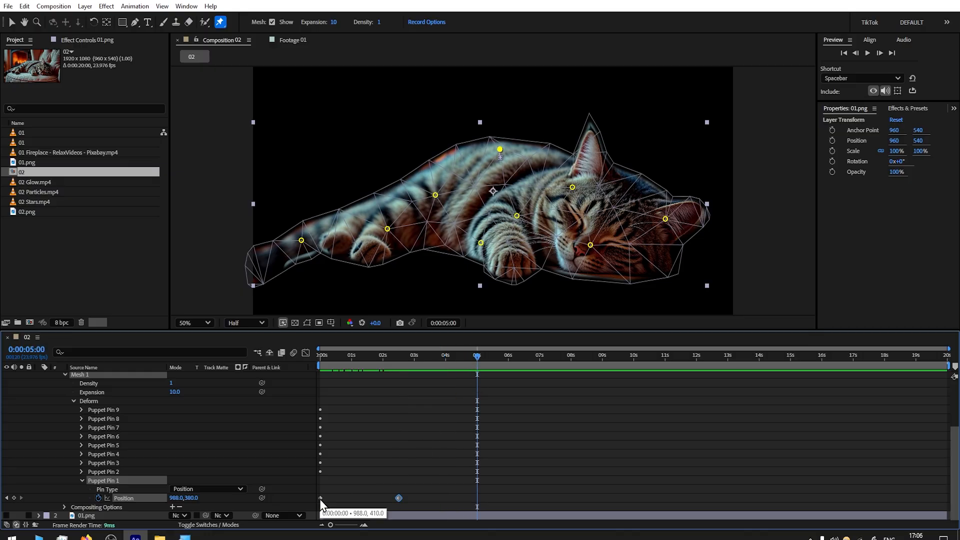
click(25, 6)
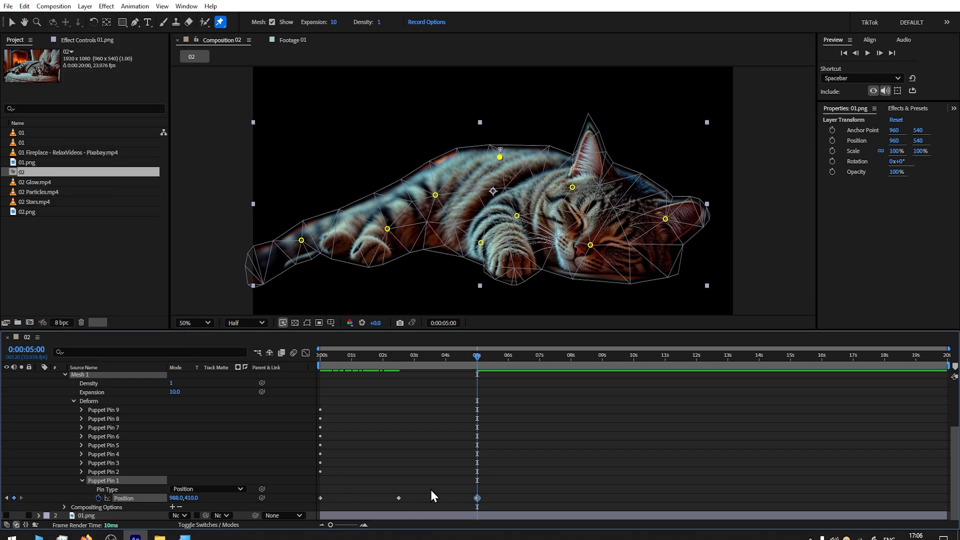
click(319, 355)
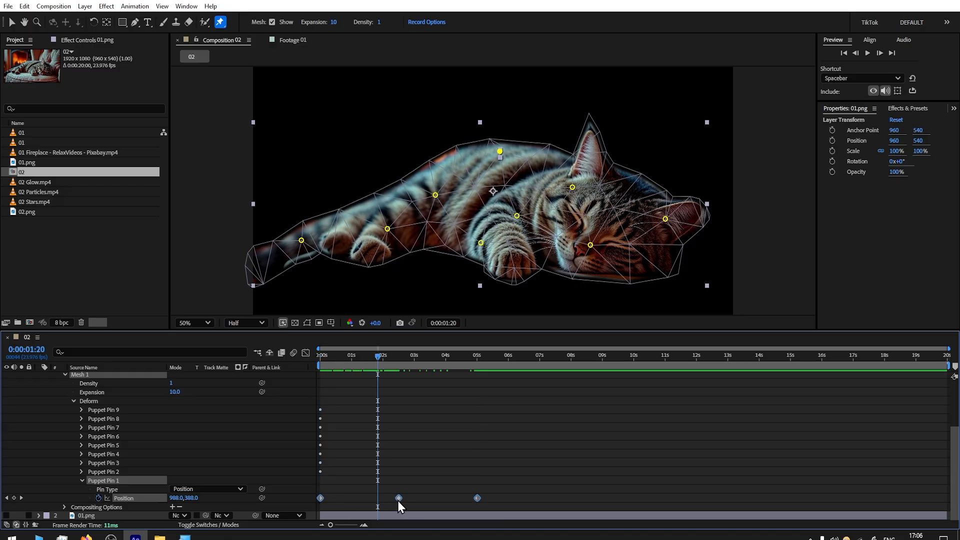
right_click(398, 498)
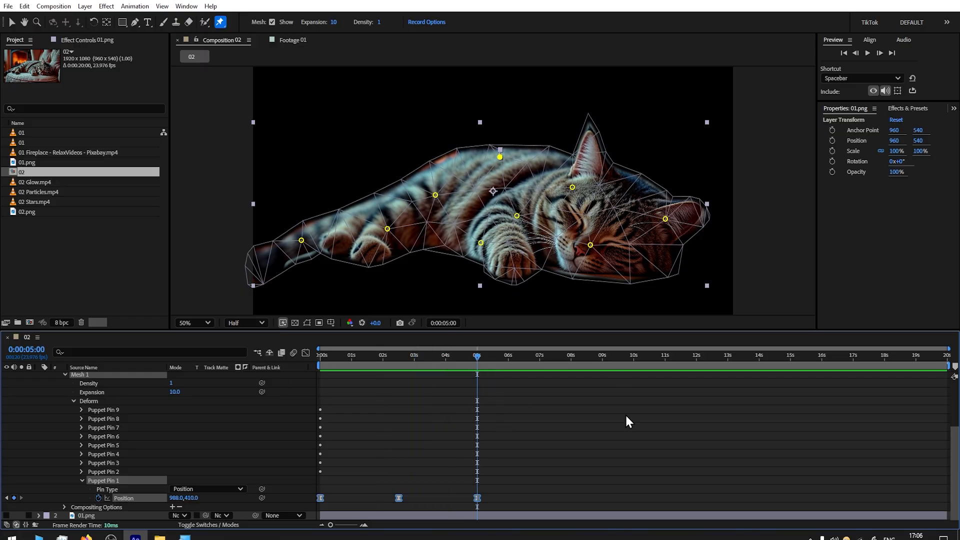
mouse_move(703, 335)
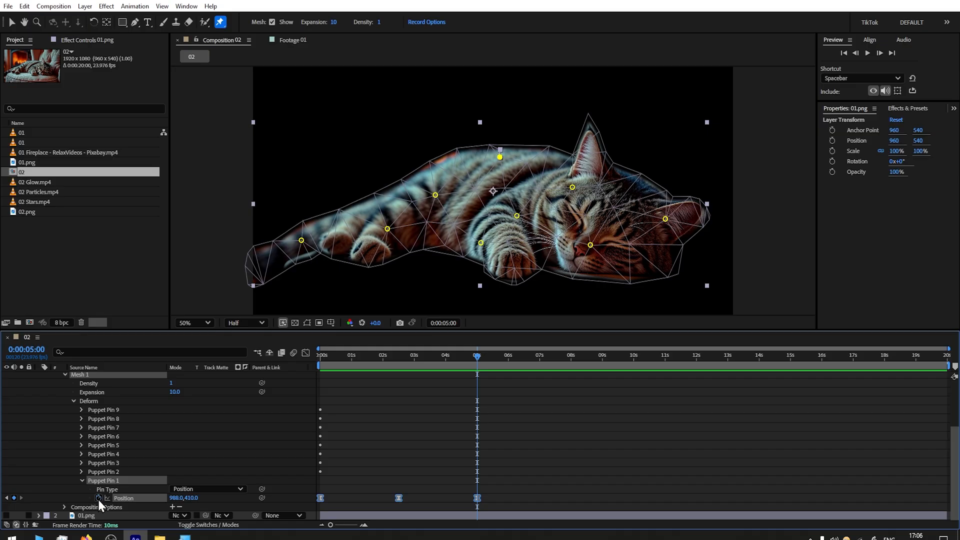
Add a loopOut("cycle") expression to the back pin's Position so the breathing repeats.
click(98, 498)
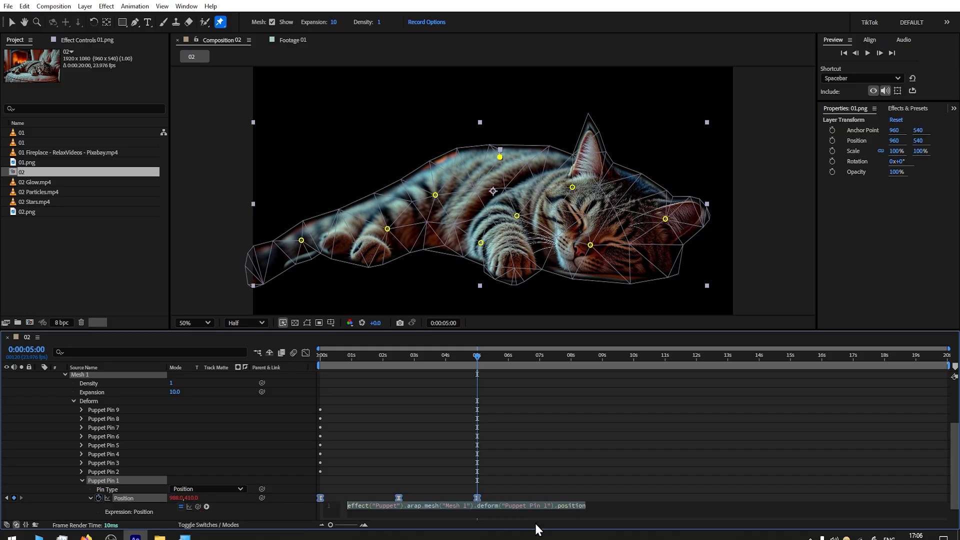
scroll(down, 3)
text(loop)
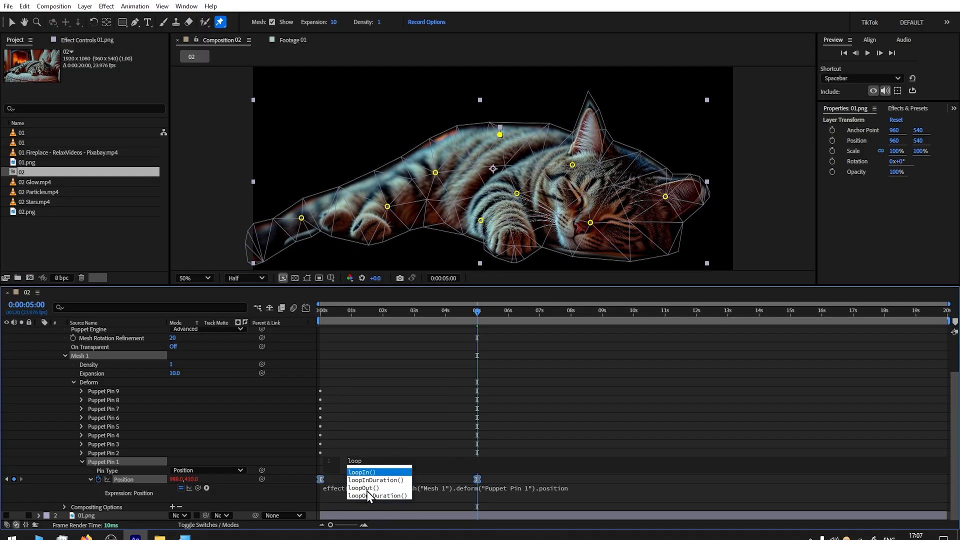
click(363, 488)
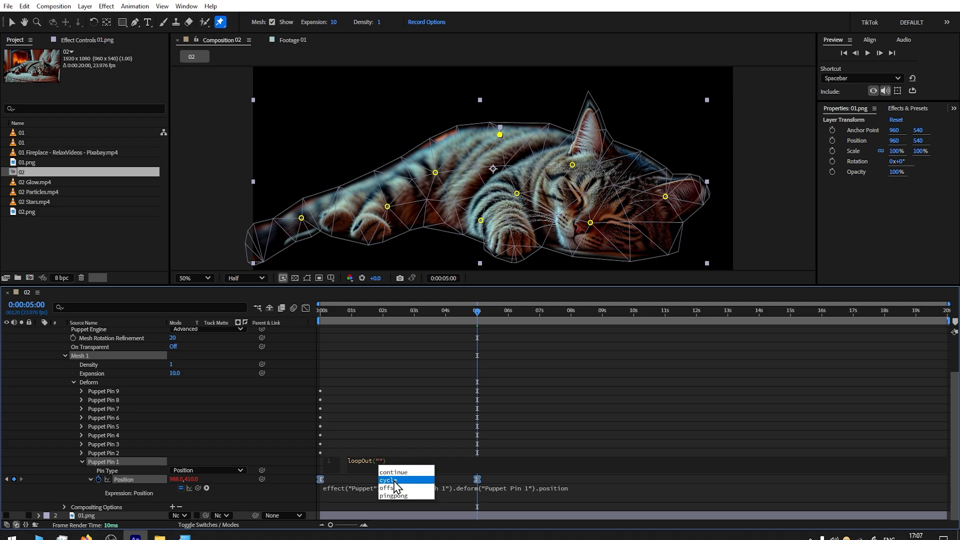
click(387, 480)
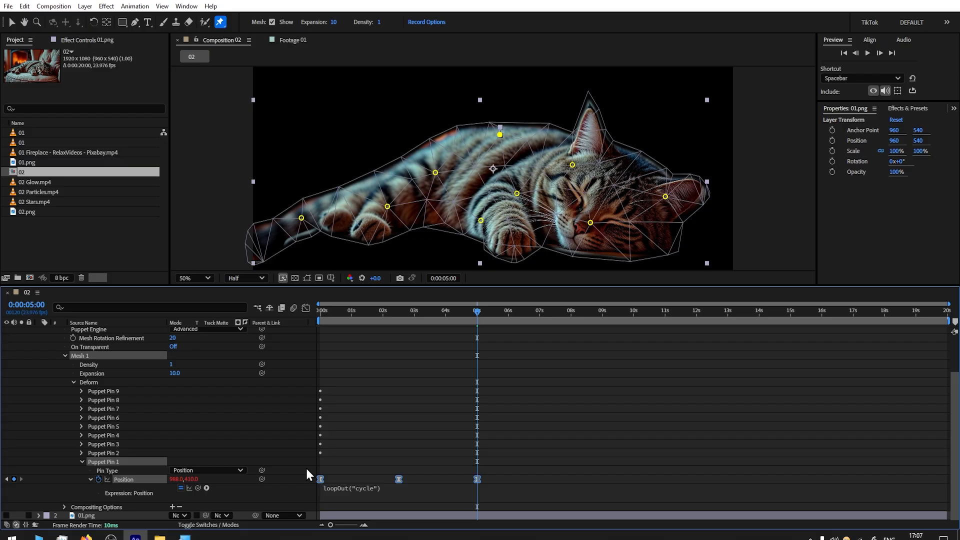
click(867, 52)
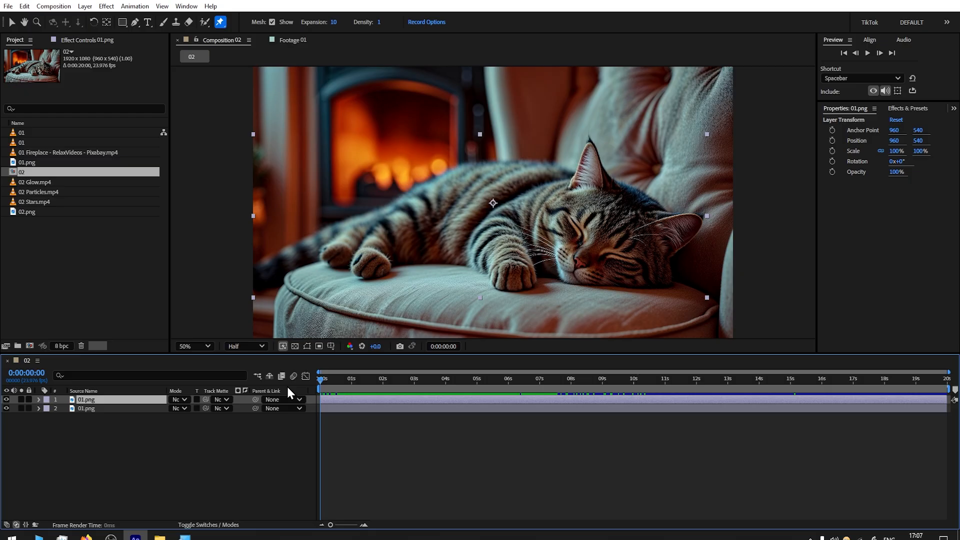
Place the fireplace video over the hearth and set its blending mode to Screen.
click(490, 379)
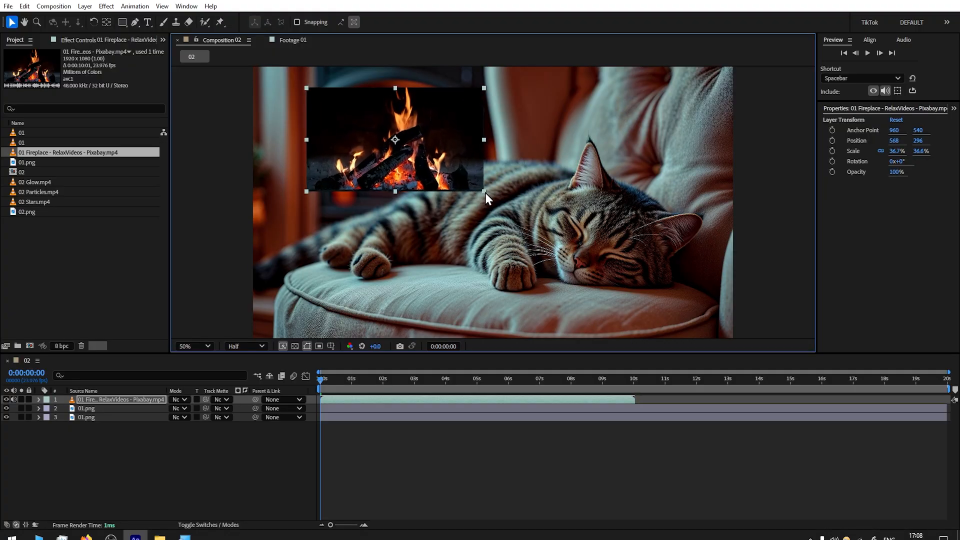
click(178, 399)
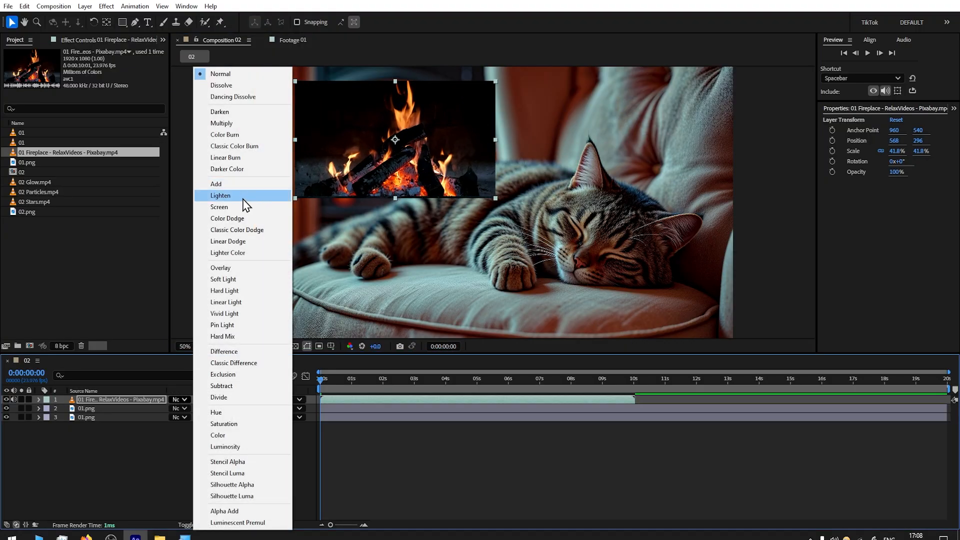
click(219, 207)
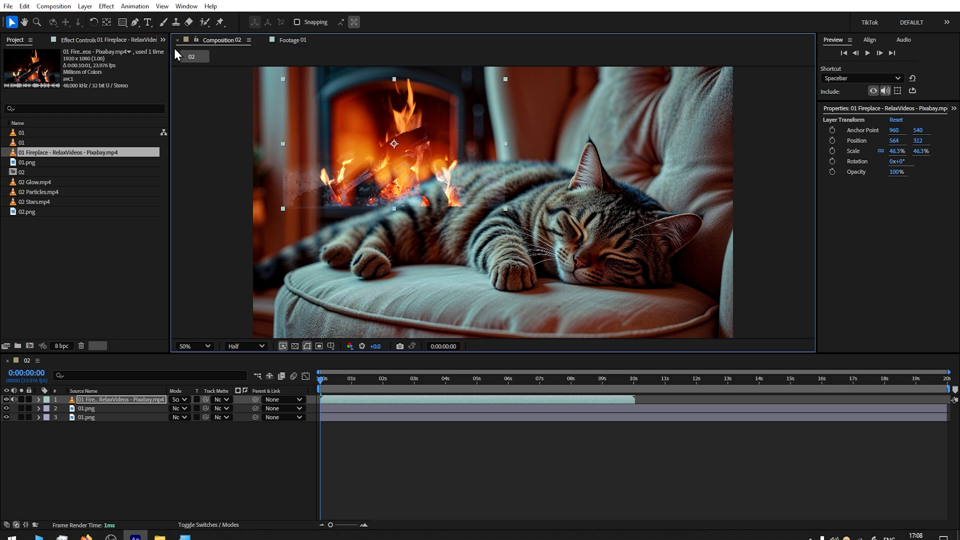
Draw a pen mask on the fireplace video and set Mask Feather to 36.
click(134, 22)
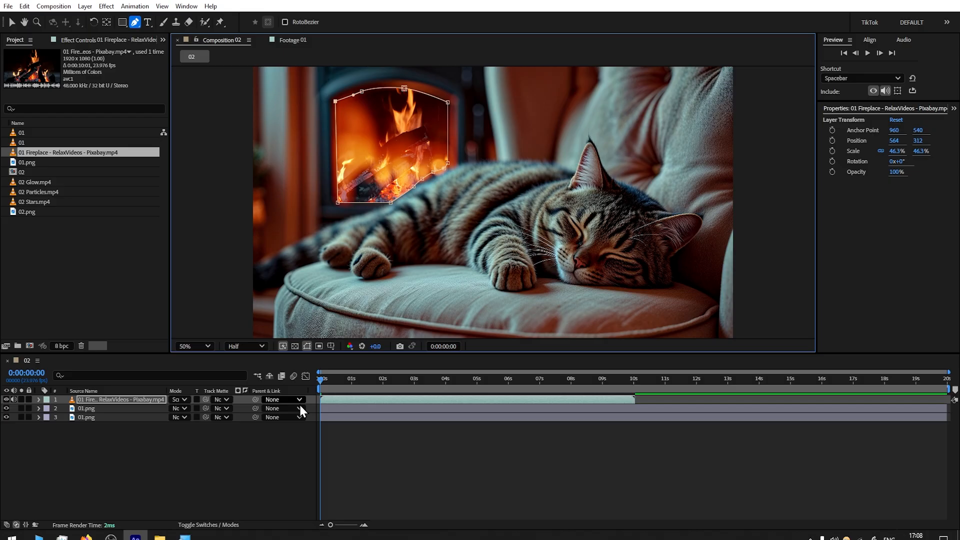
click(39, 399)
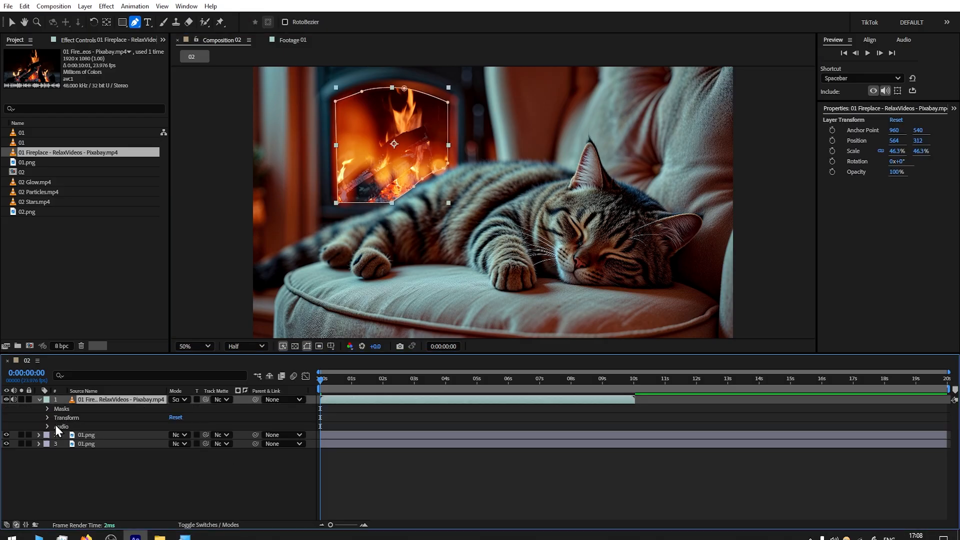
click(47, 409)
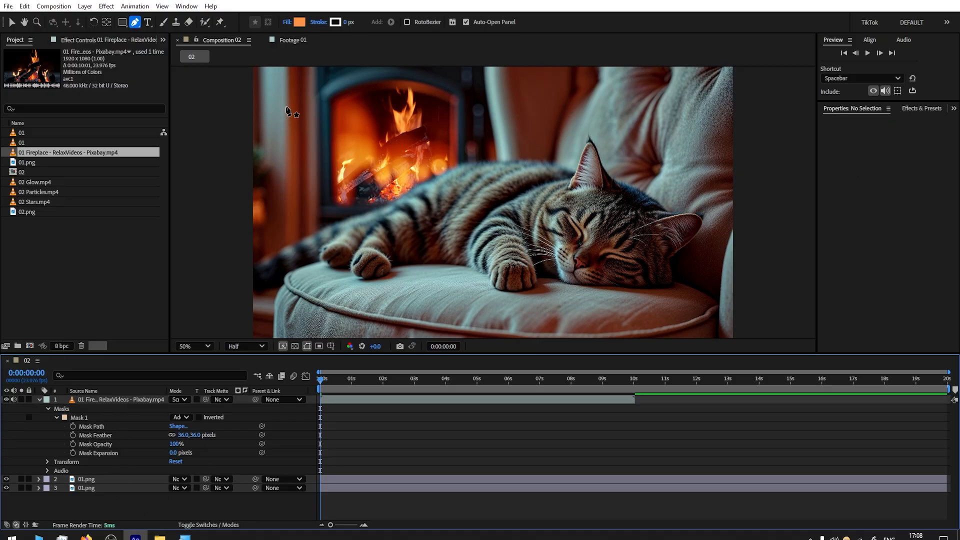
mouse_move(256, 249)
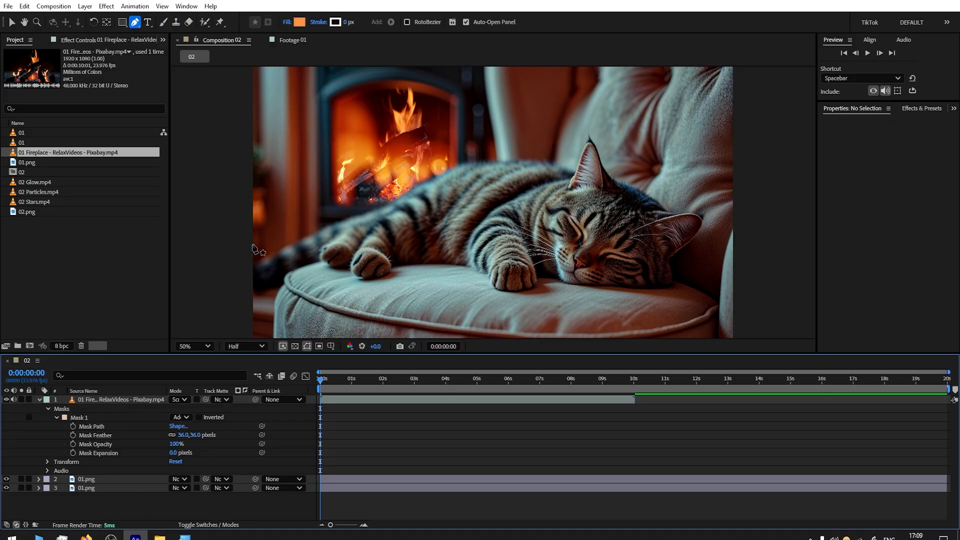
click(120, 399)
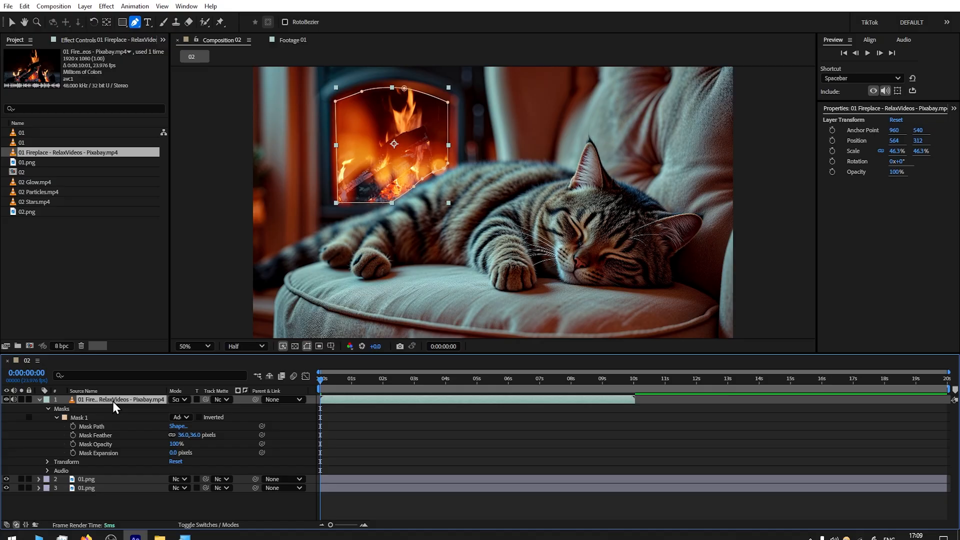
Apply Camera Lens Blur with radius 35 to the fireplace video layer.
click(106, 6)
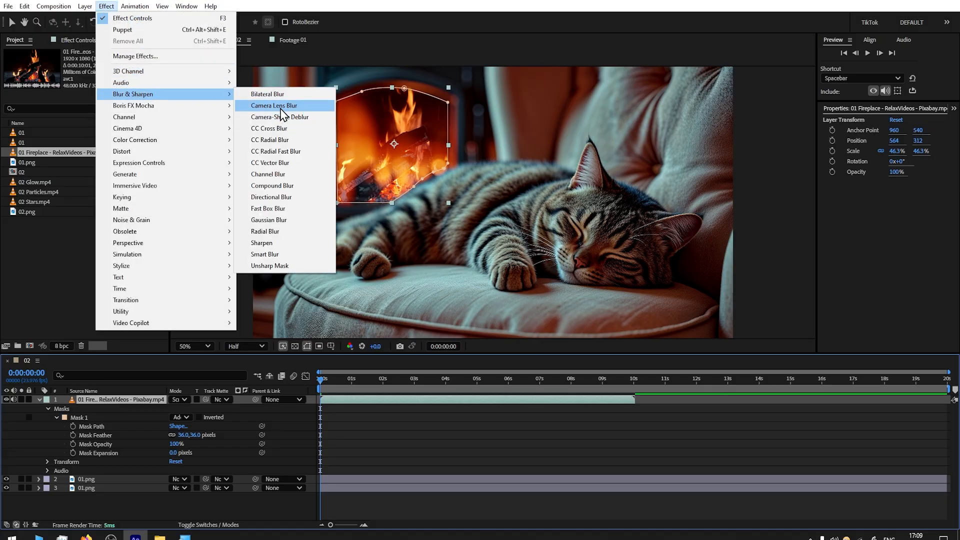
click(275, 106)
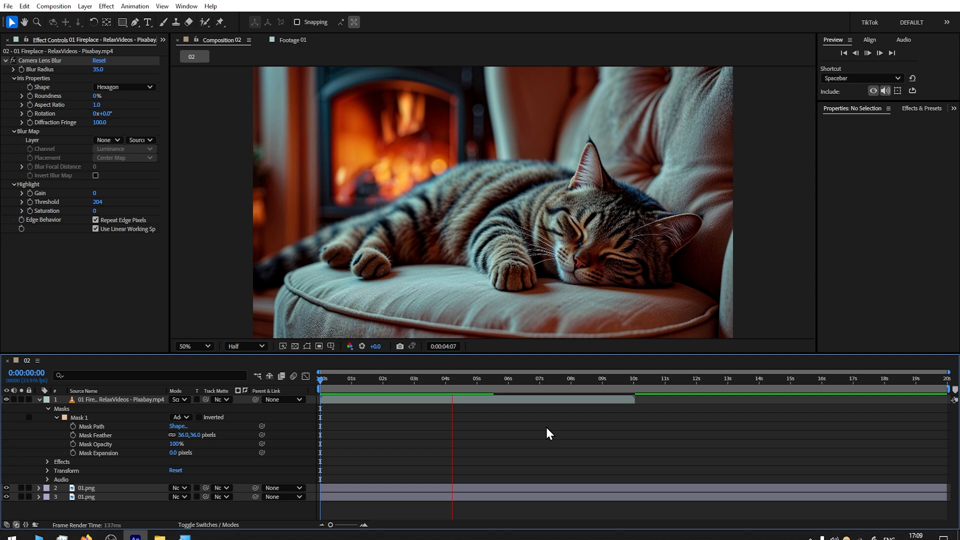
click(15, 40)
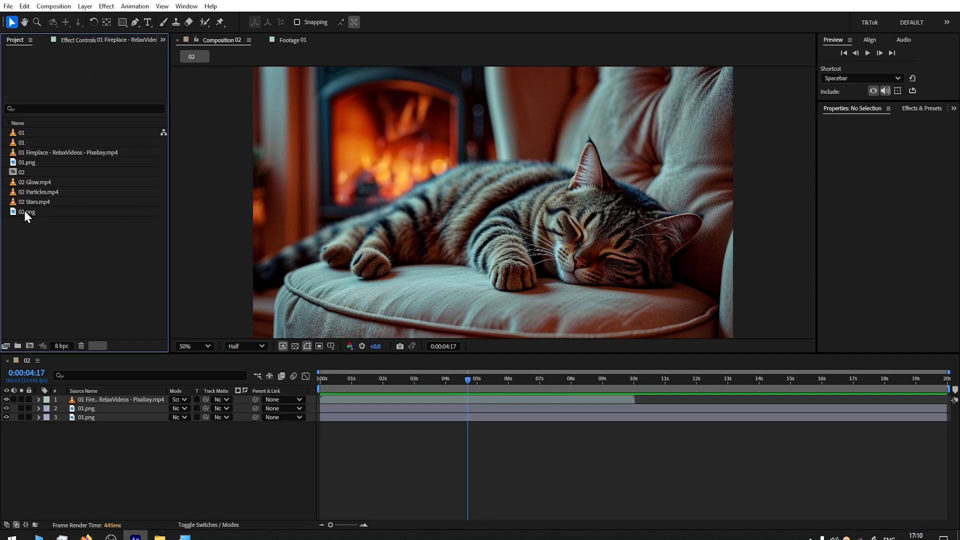
mouse_move(32, 221)
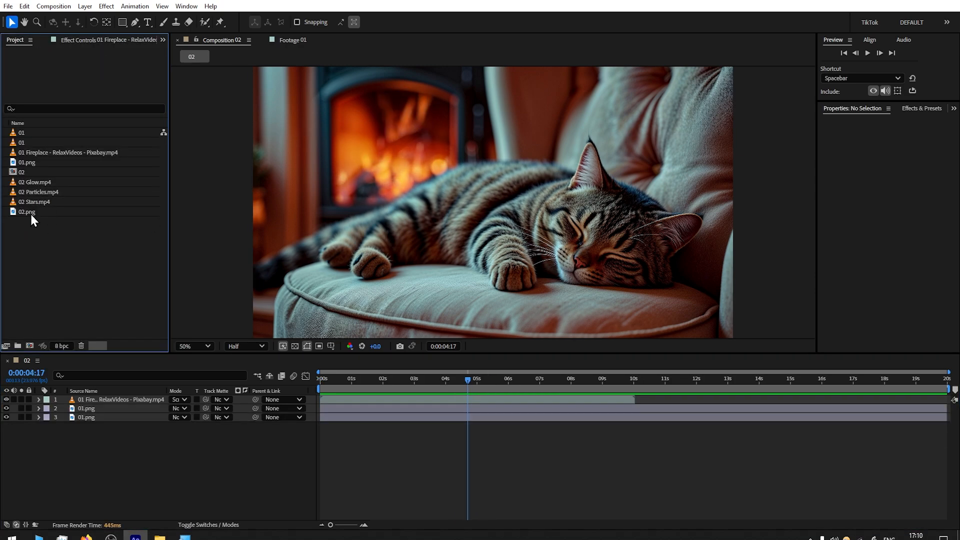
Make comp 03 from 02.png and trace a Pen mask around the sleeping woman.
right_click(27, 211)
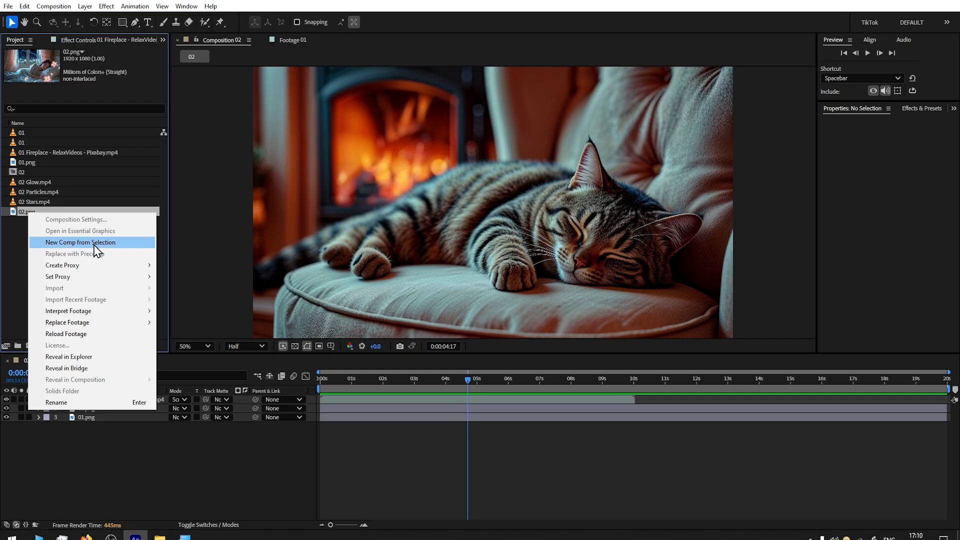
click(80, 242)
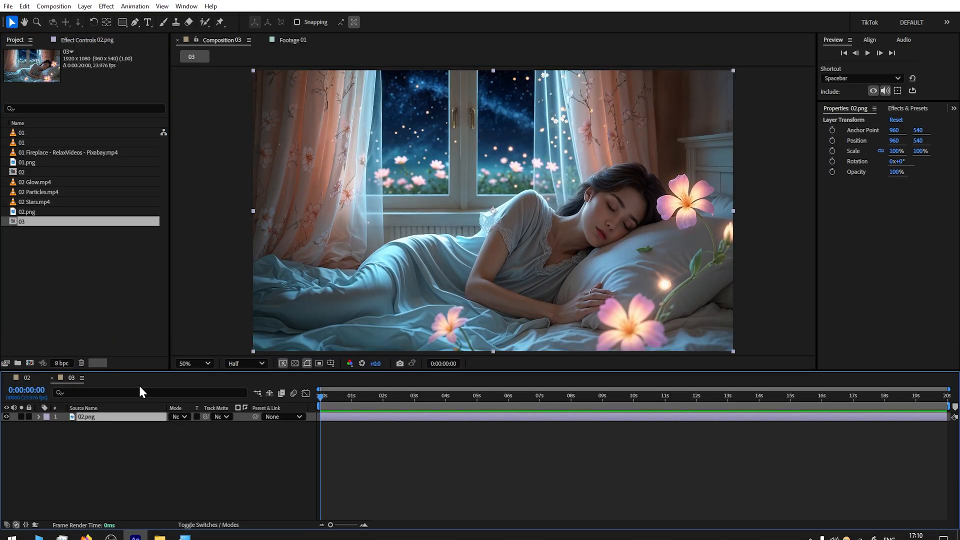
mouse_move(15, 3)
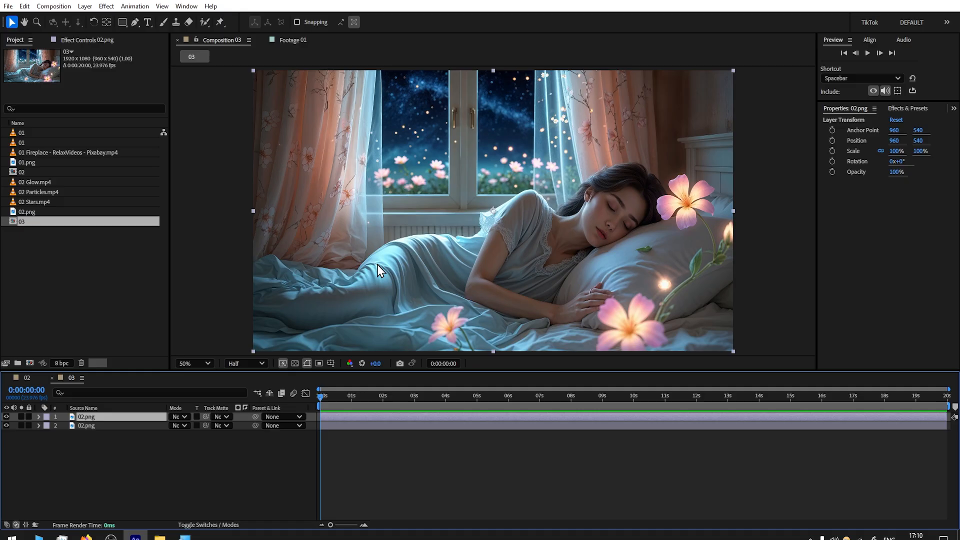
click(135, 22)
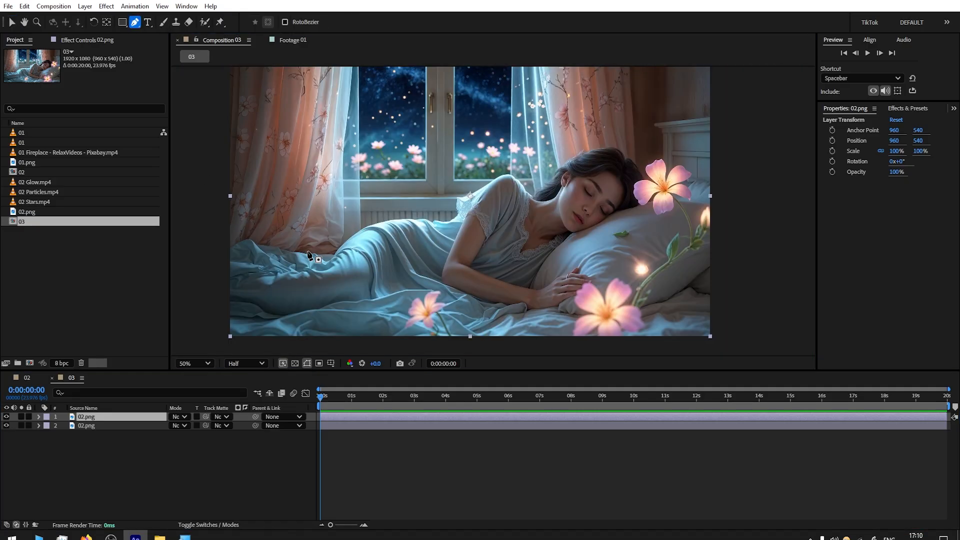
click(386, 222)
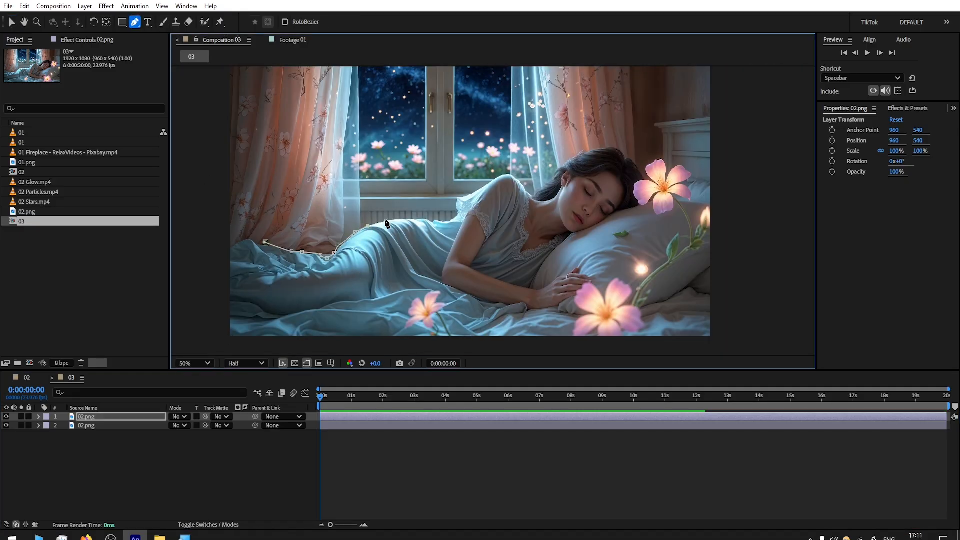
click(191, 363)
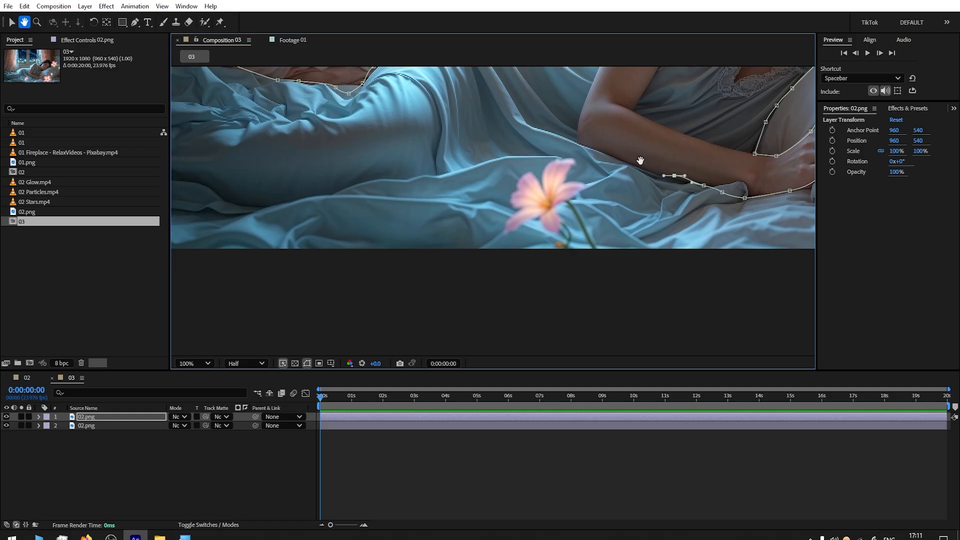
click(192, 363)
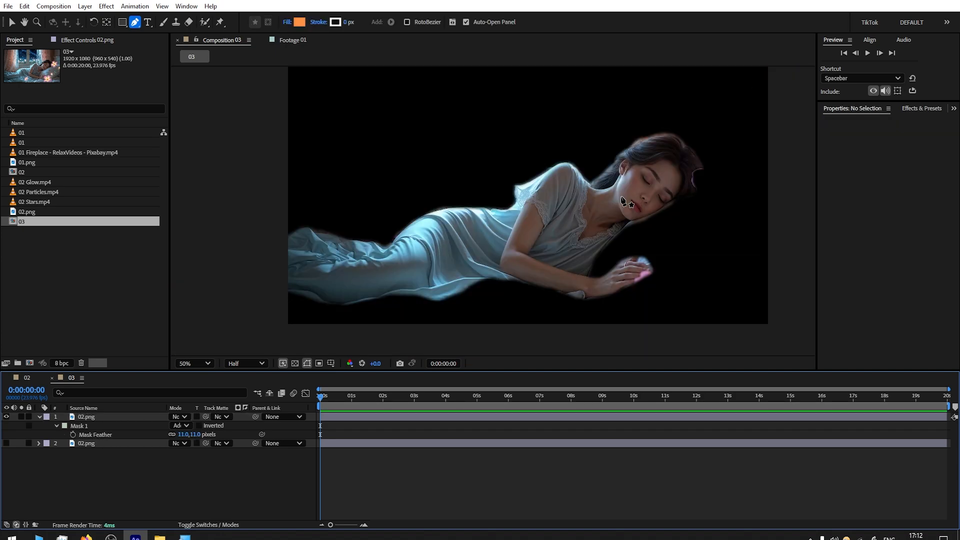
click(87, 417)
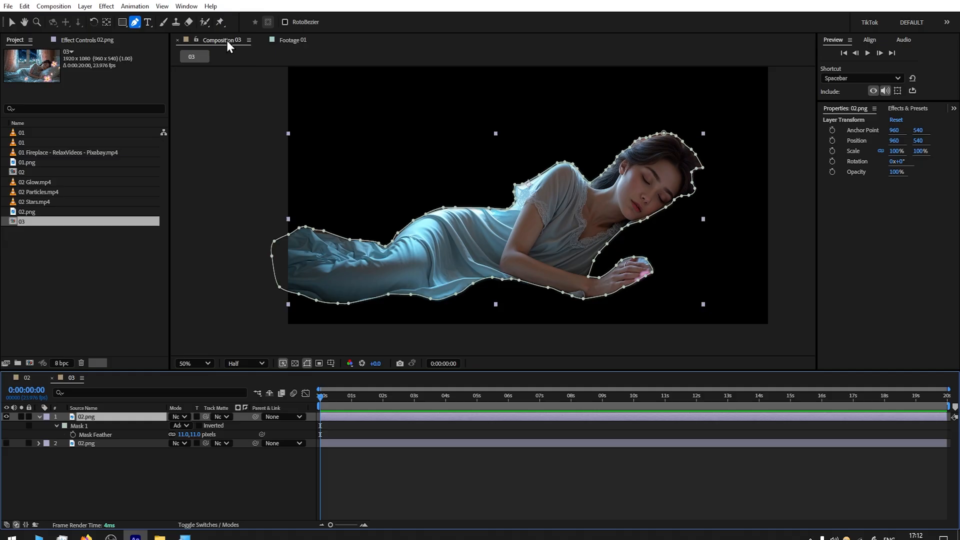
click(220, 22)
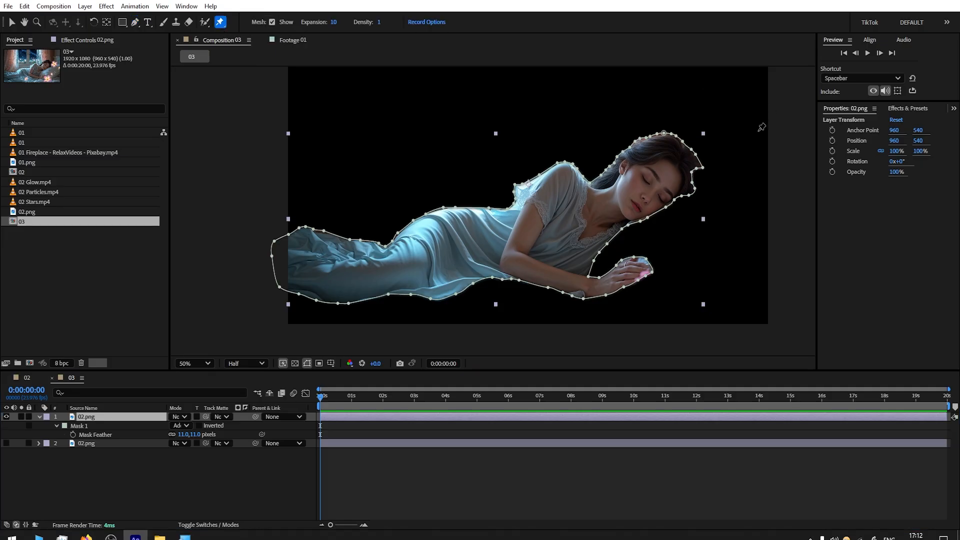
Pin the woman's body and keyframe Puppet Pin 1 at 0s, 2:12 and 5:00.
click(191, 363)
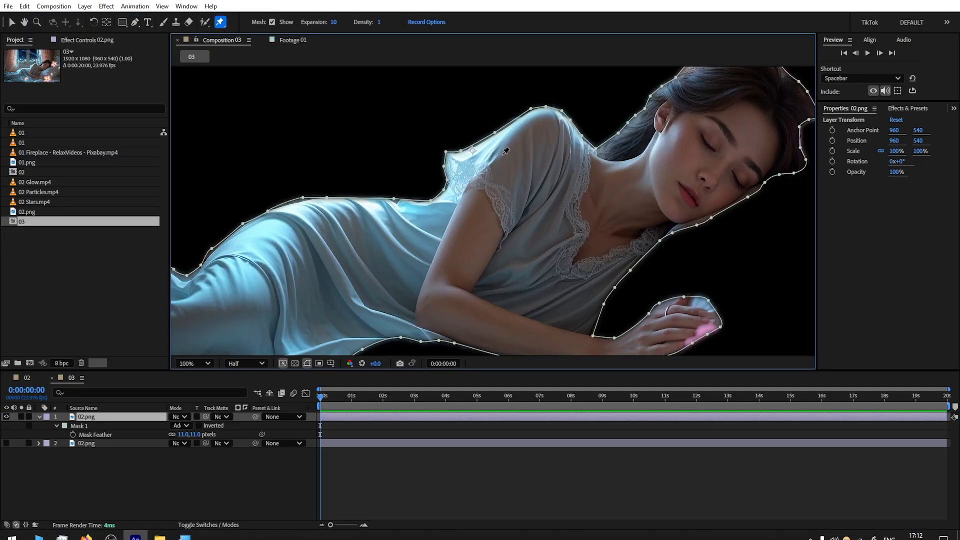
click(483, 187)
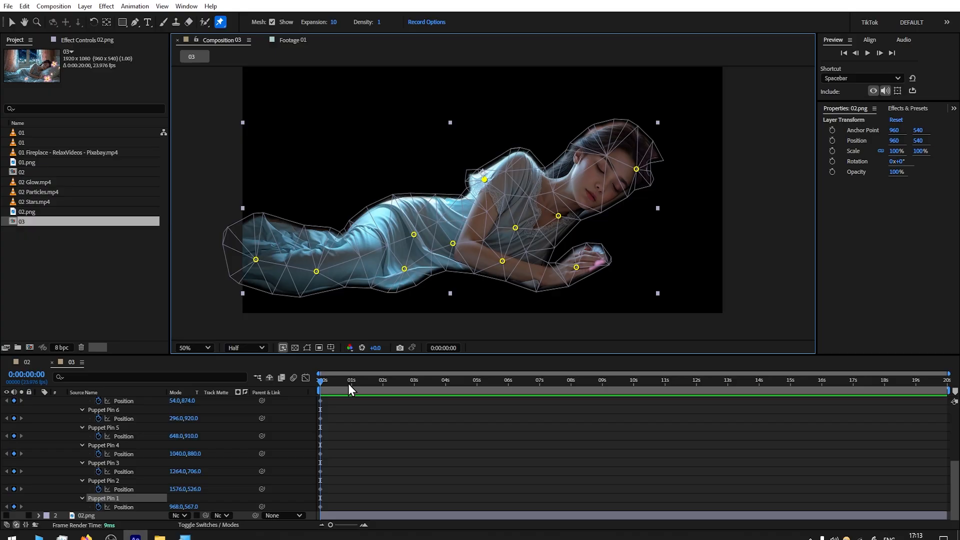
click(398, 385)
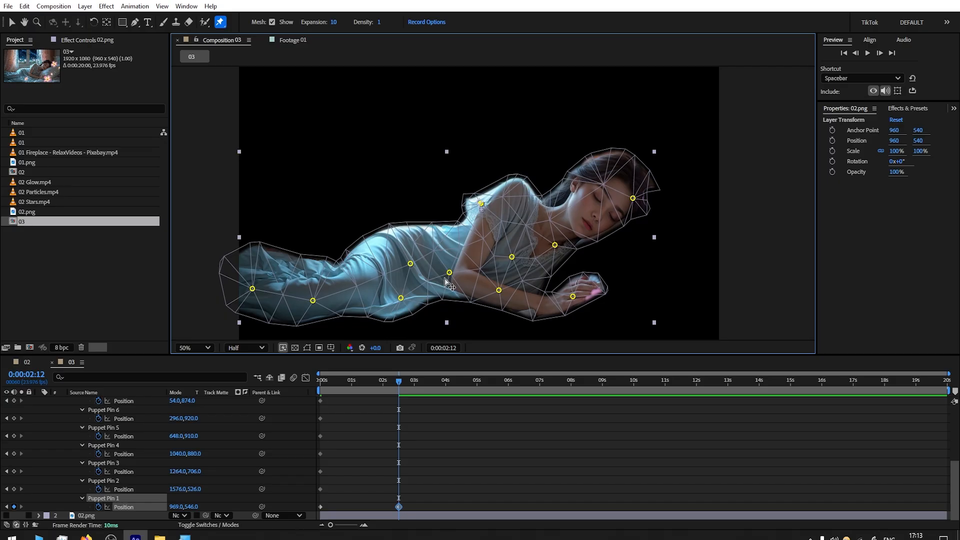
click(361, 380)
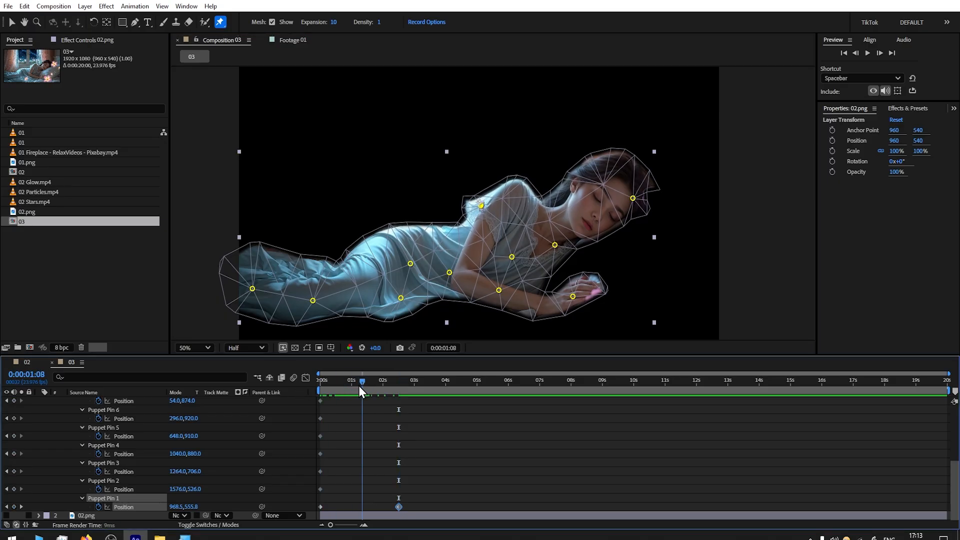
click(477, 380)
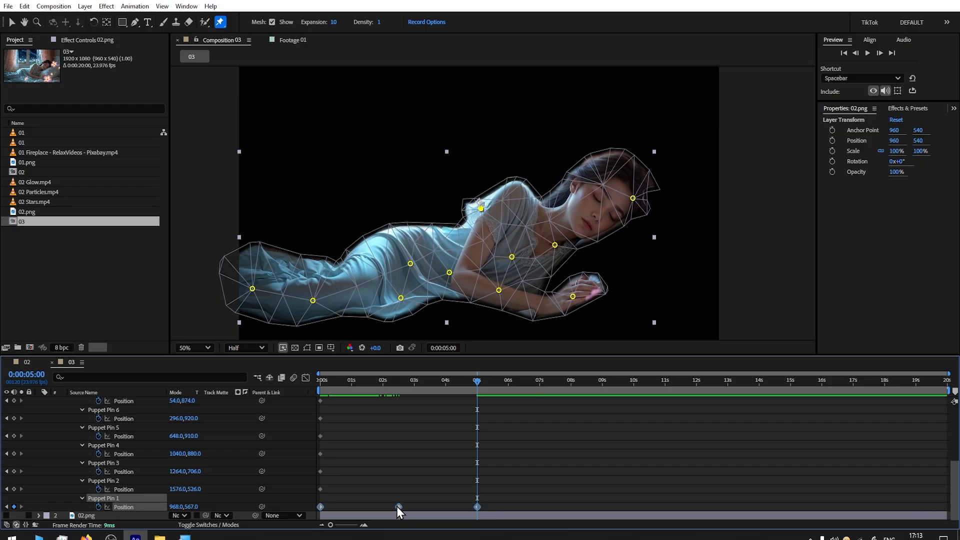
right_click(396, 506)
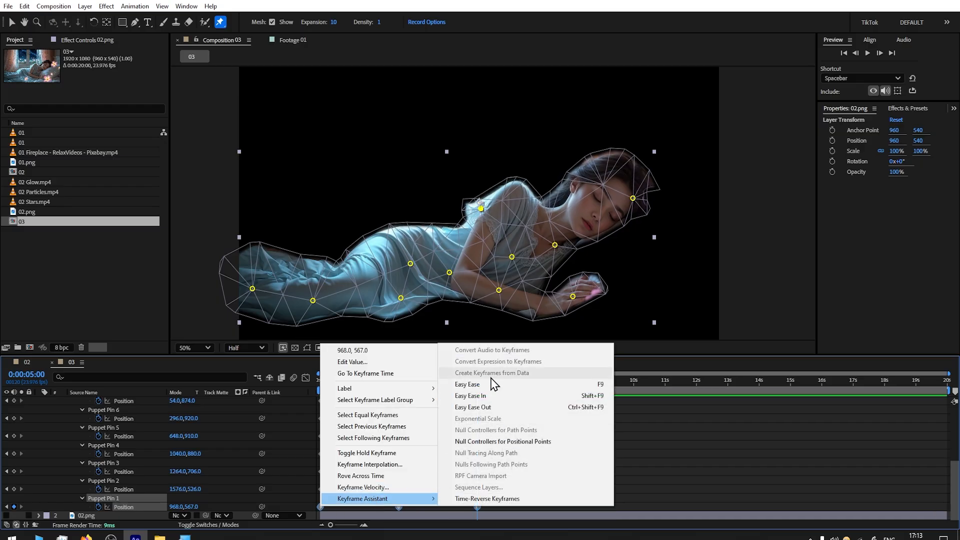
Easy Ease Pin 1's keyframes and add a loopOut cycle expression to its Position.
click(467, 384)
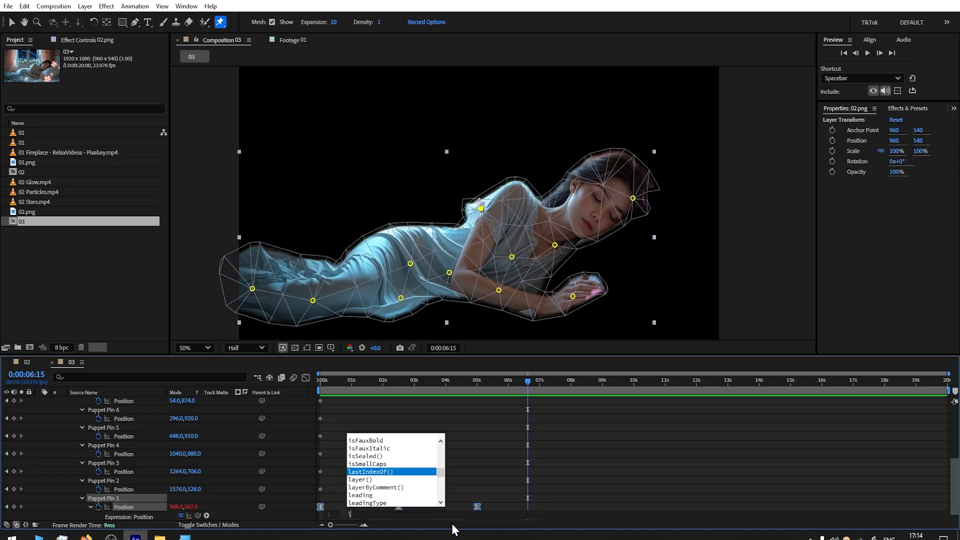
text(oop)
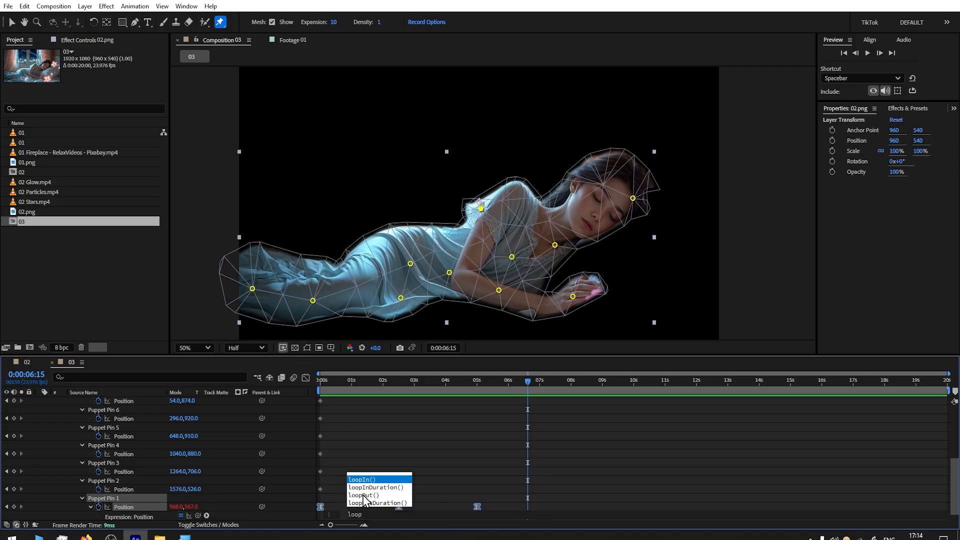
click(363, 502)
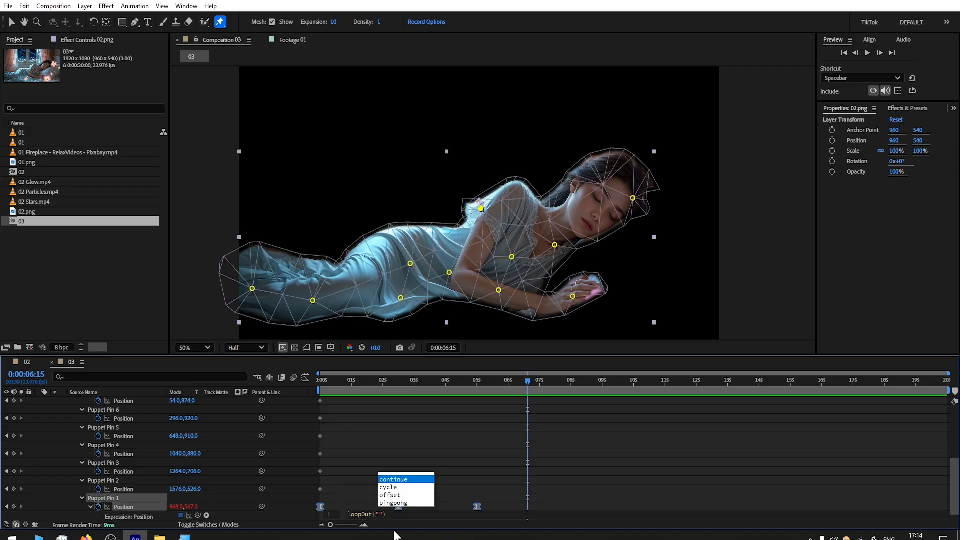
mouse_move(388, 487)
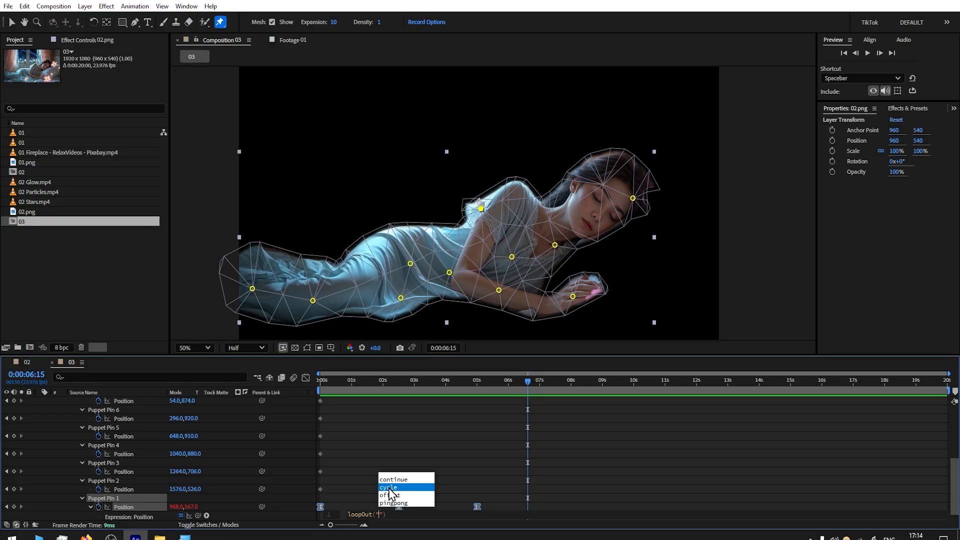
click(388, 487)
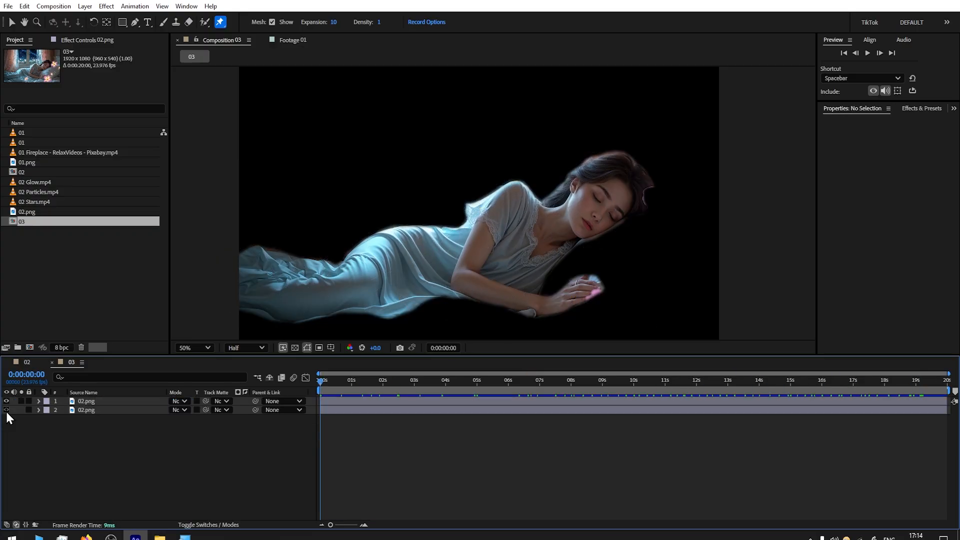
Mask the left and right curtains on the bedroom copy and hide the other layers.
click(403, 397)
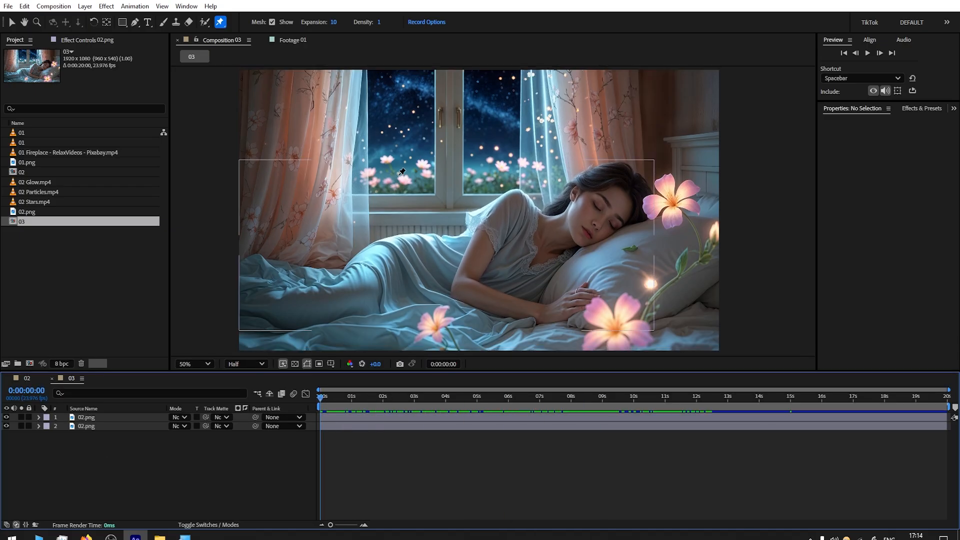
click(134, 22)
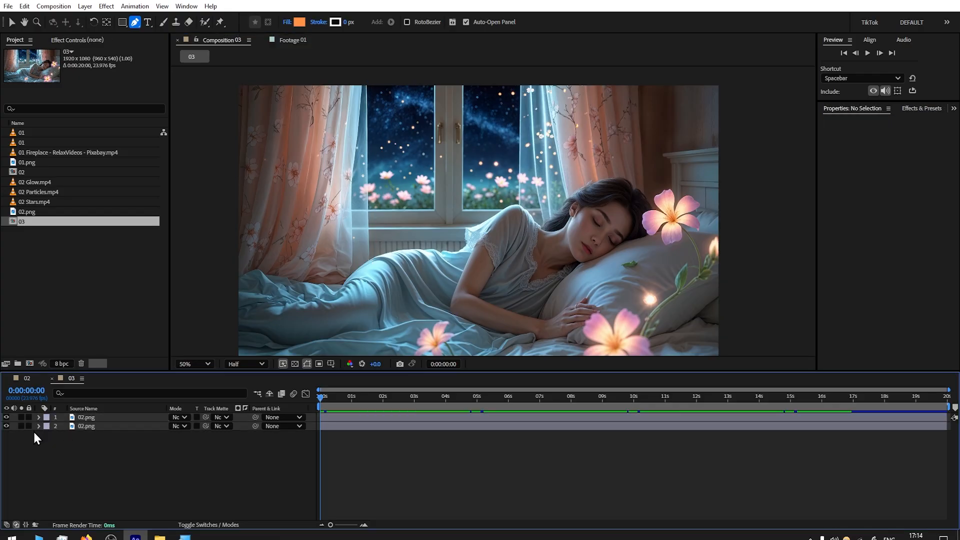
click(86, 426)
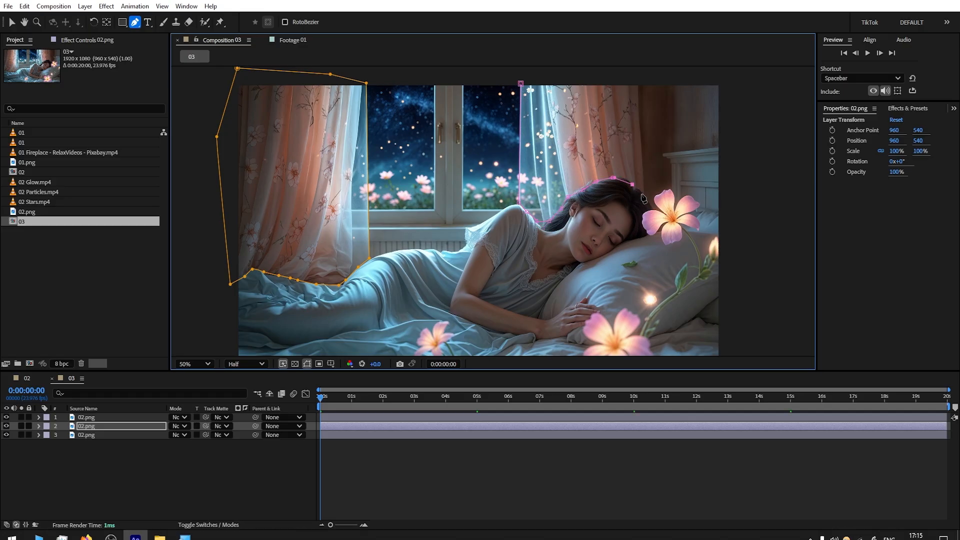
click(6, 435)
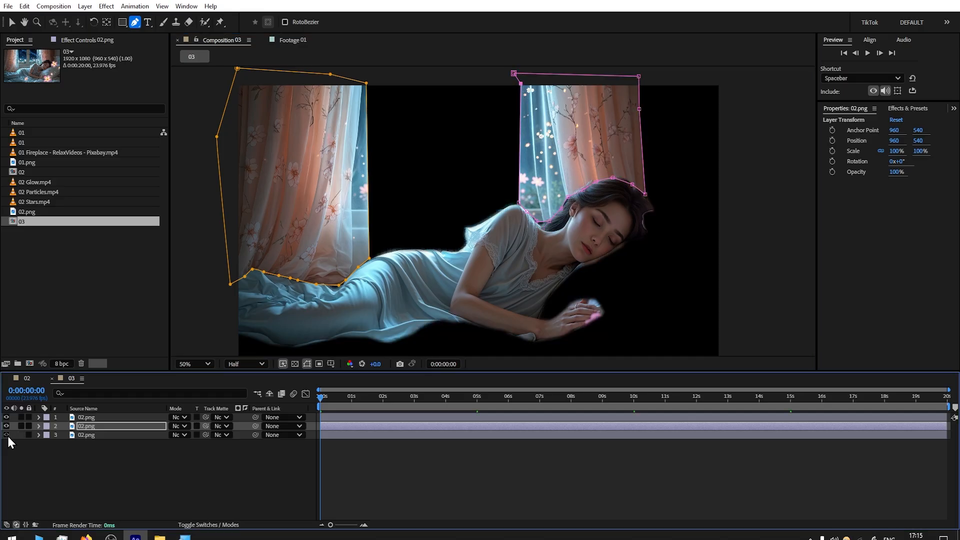
click(5, 426)
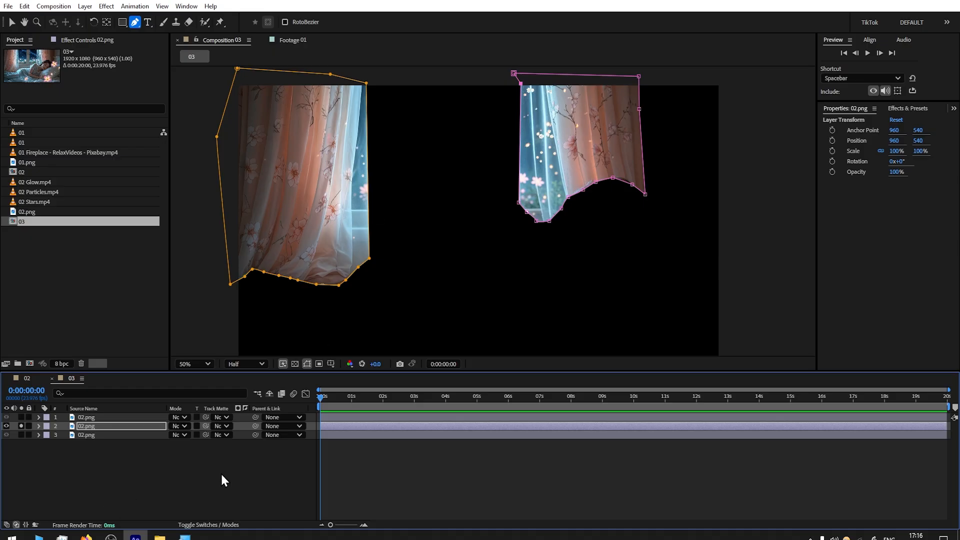
click(106, 6)
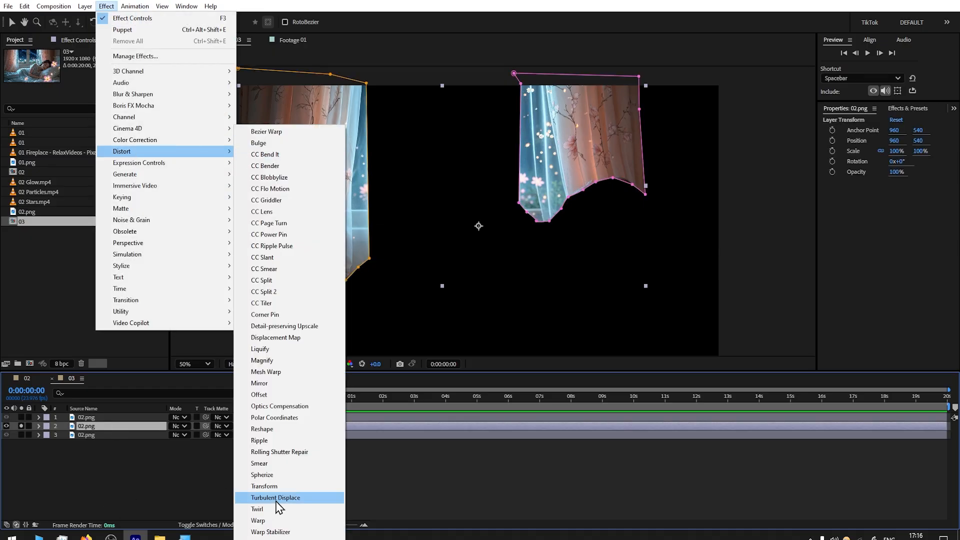
Apply Turbulent Displace to the curtains with Amount set to 3.
click(275, 497)
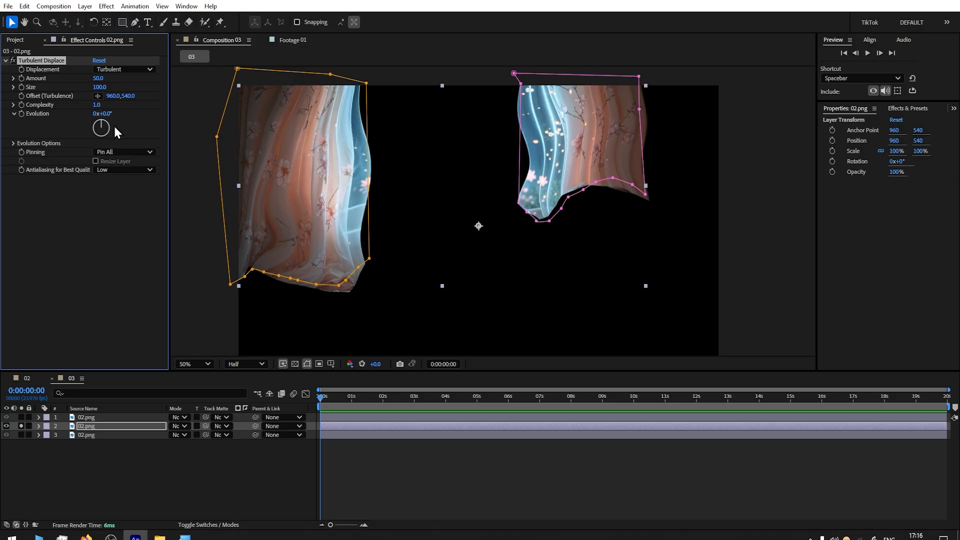
drag(100, 128, 101, 128)
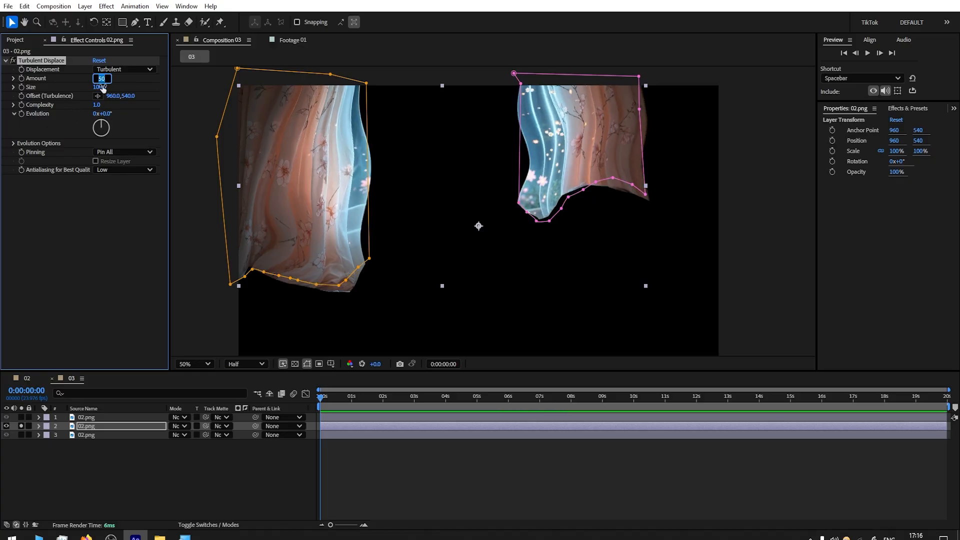
text(3.0)
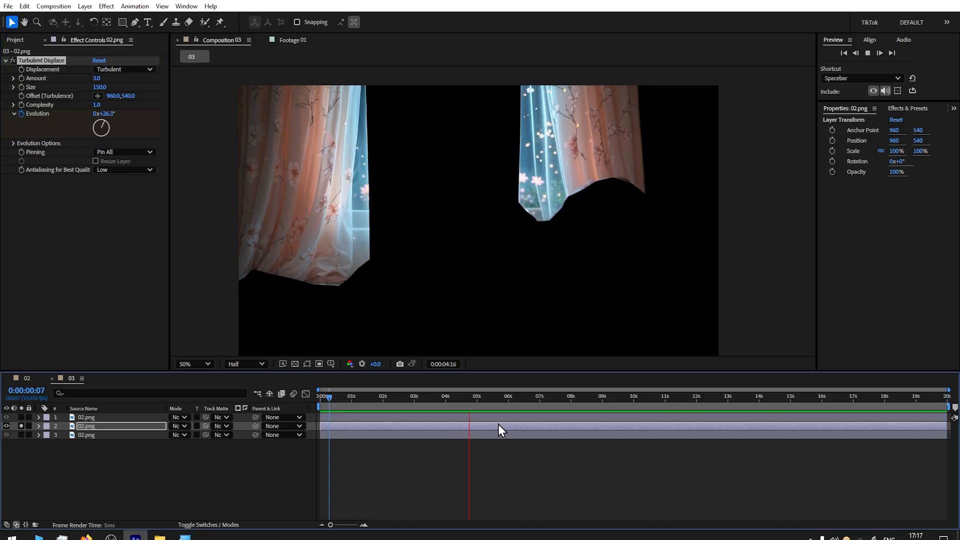
Animate Evolution across the timeline and enable Cycle Evolution so the ripple loops.
click(886, 407)
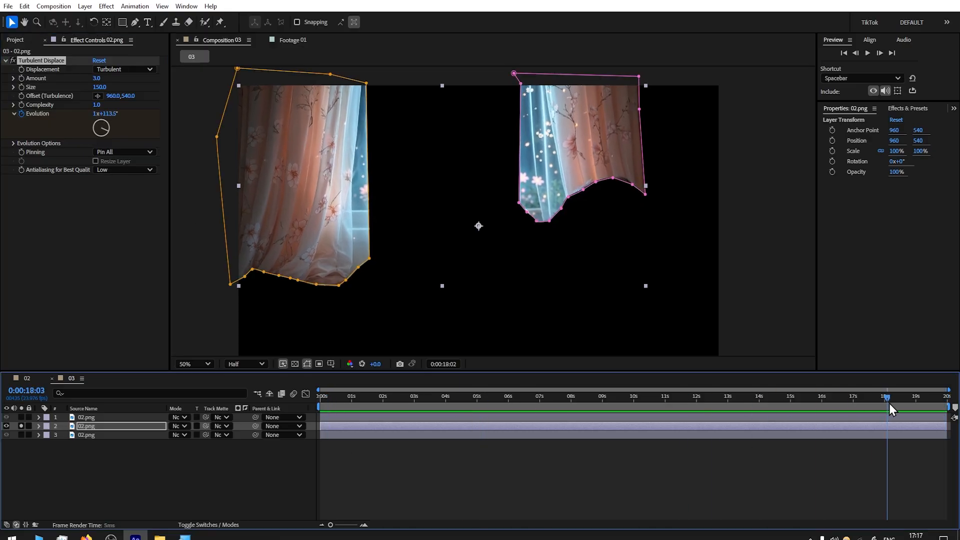
click(925, 403)
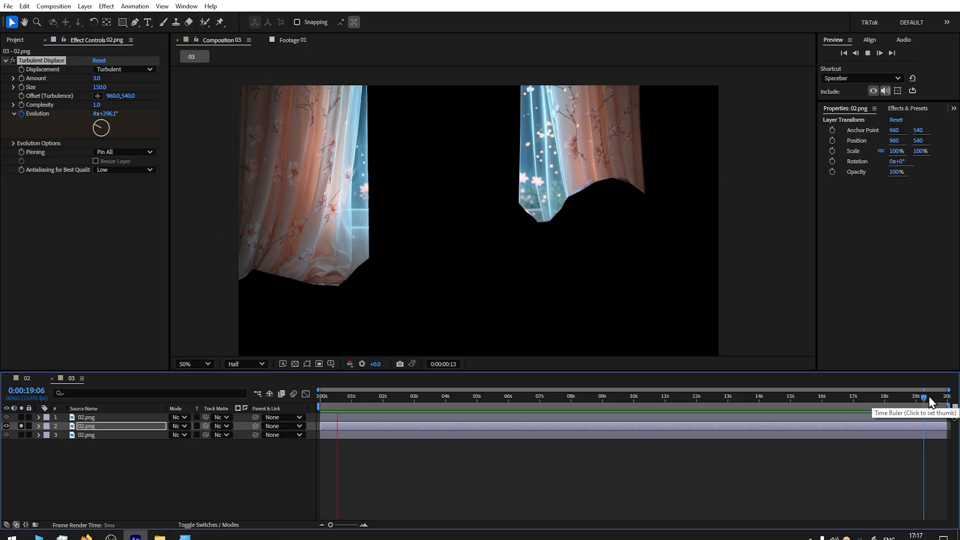
click(924, 398)
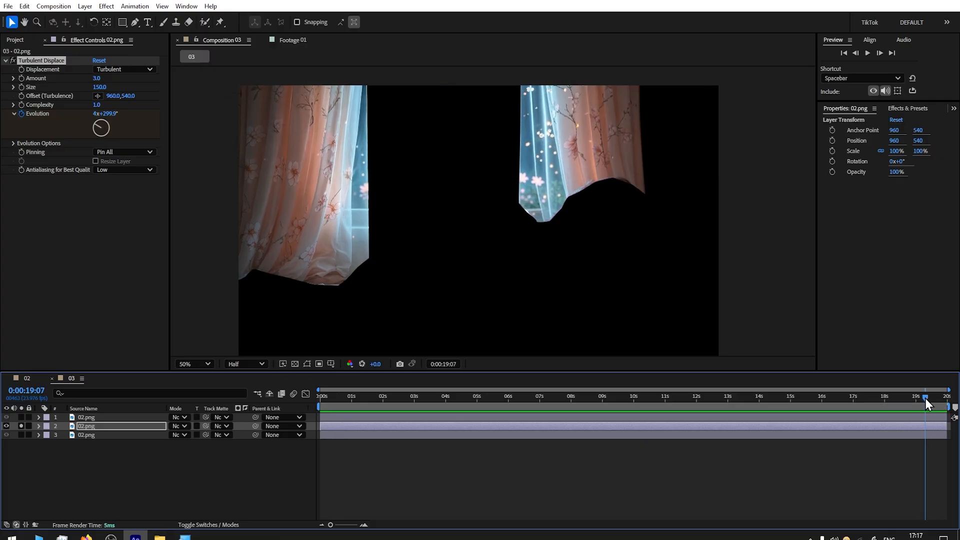
click(344, 396)
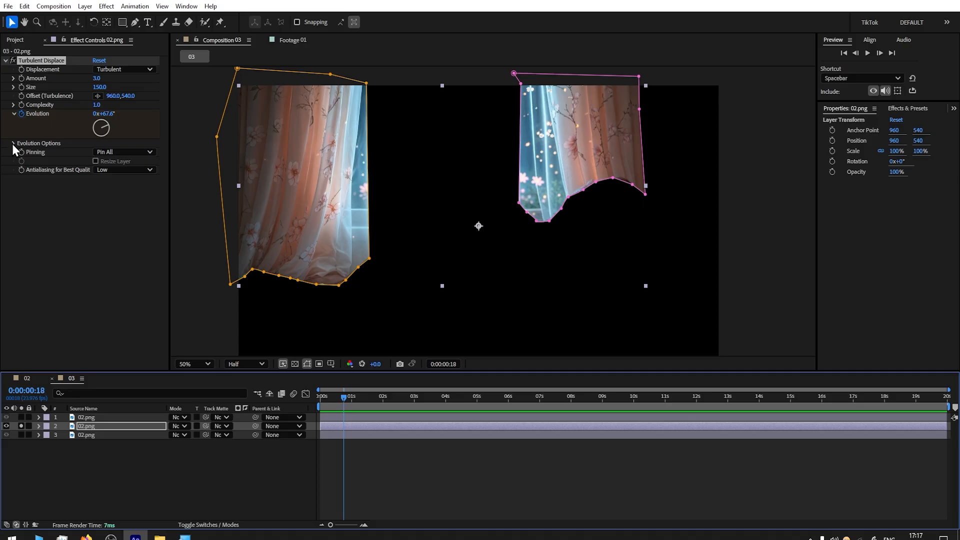
click(11, 143)
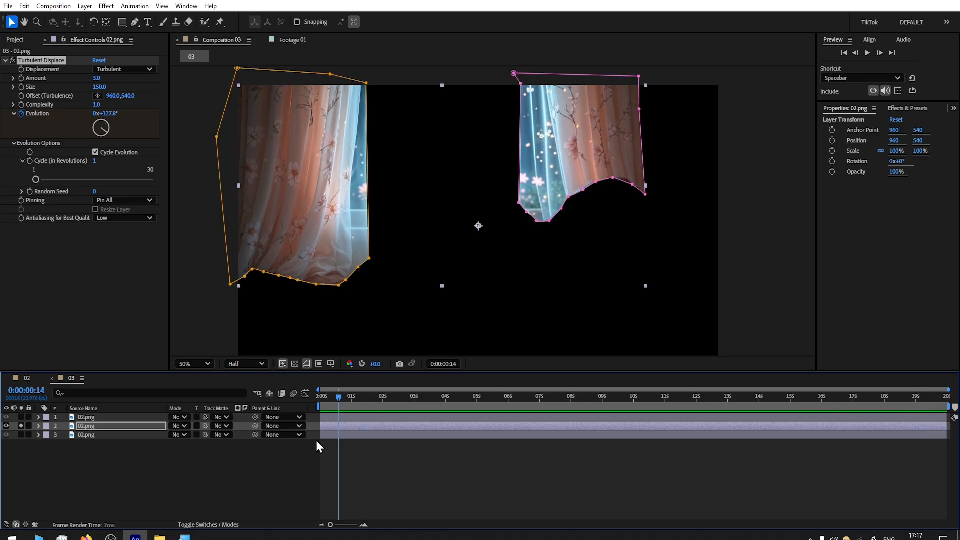
key(Home)
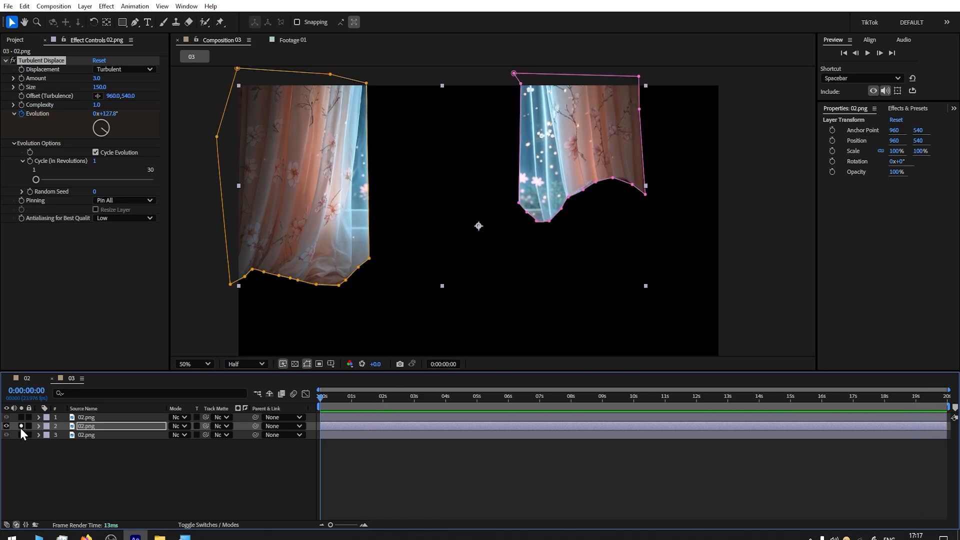
Unhide the layers, add 02 Particles.mp4 to the timeline, and set its Mode to Screen.
click(14, 40)
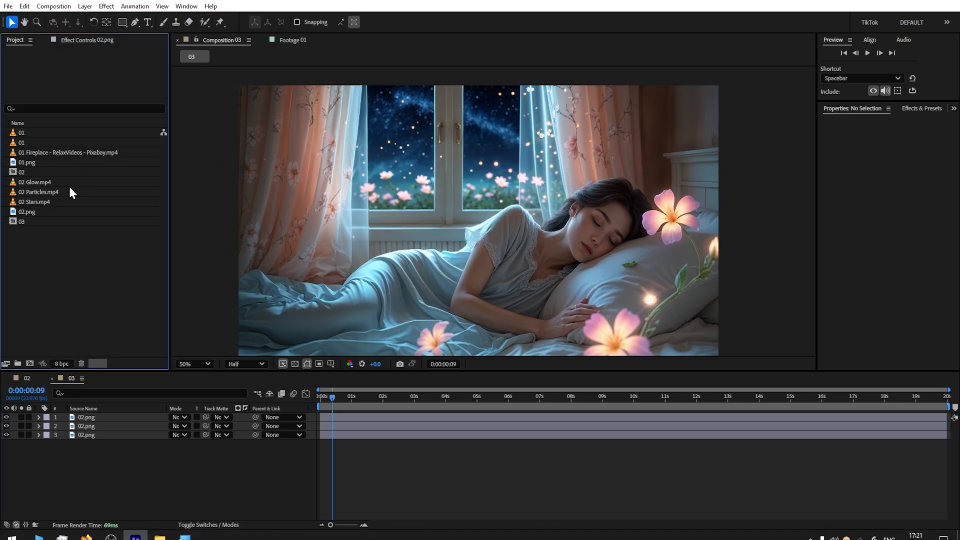
click(35, 182)
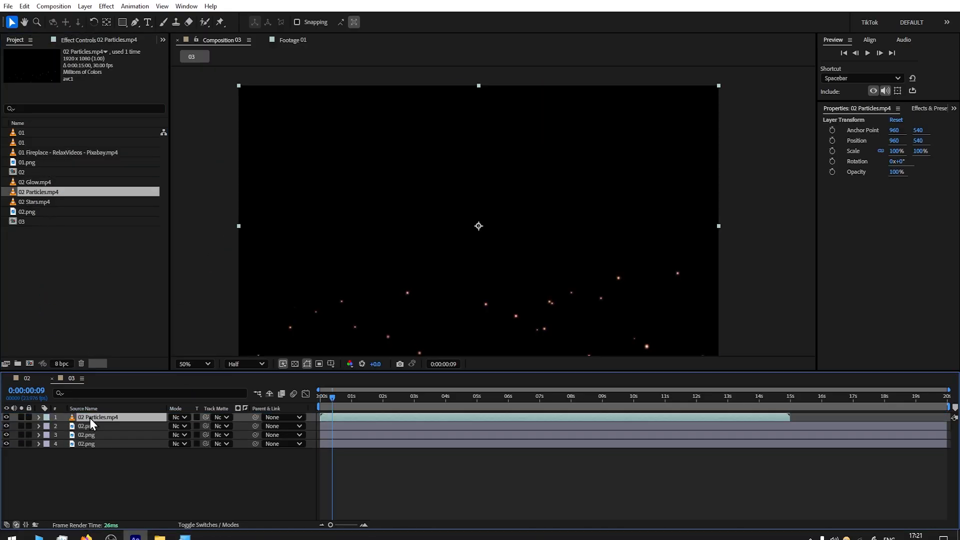
click(179, 417)
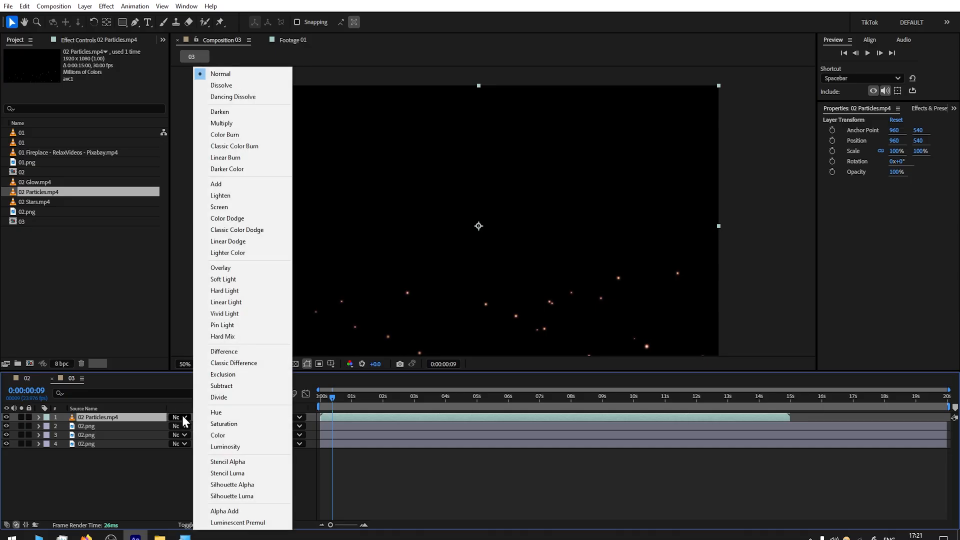
click(219, 207)
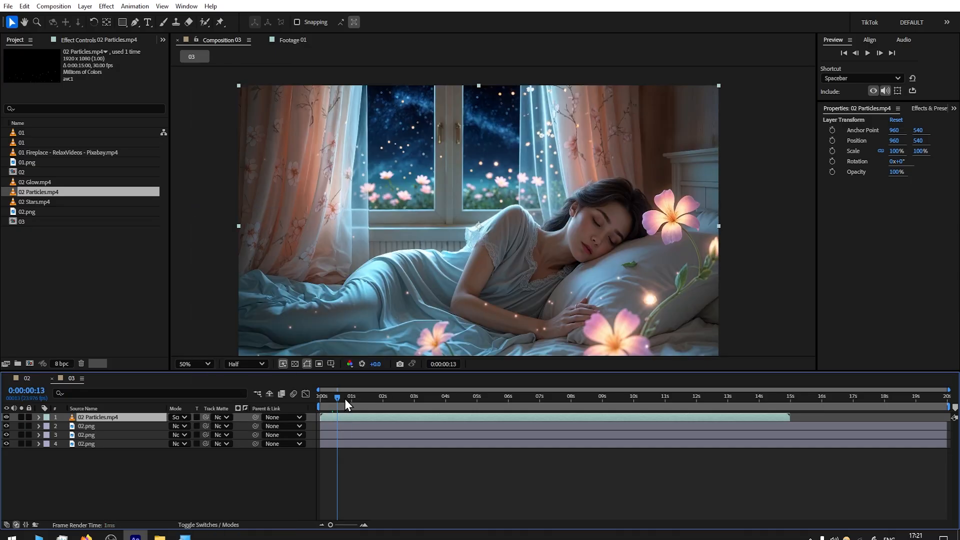
click(752, 396)
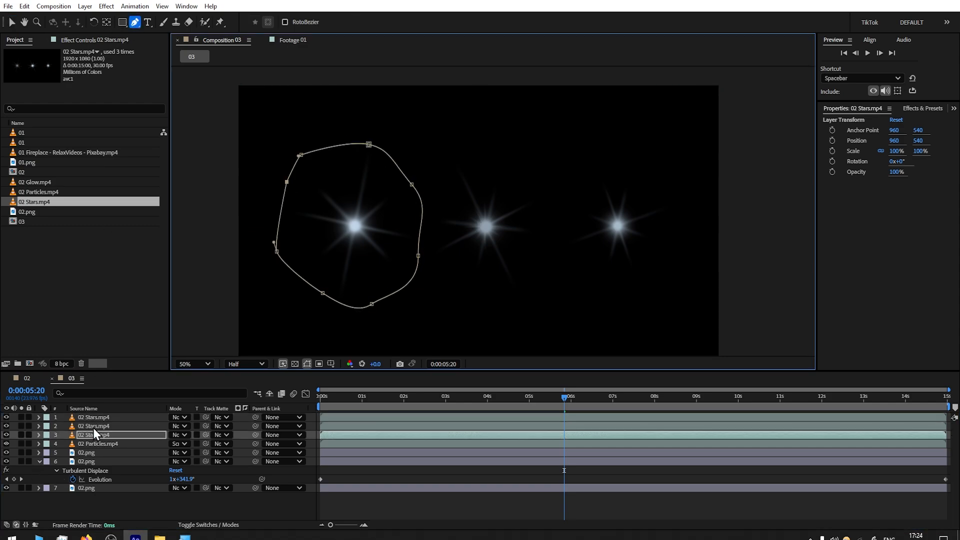
Mask the middle star, duplicate the star layer, and place a small copy in the sky.
click(92, 426)
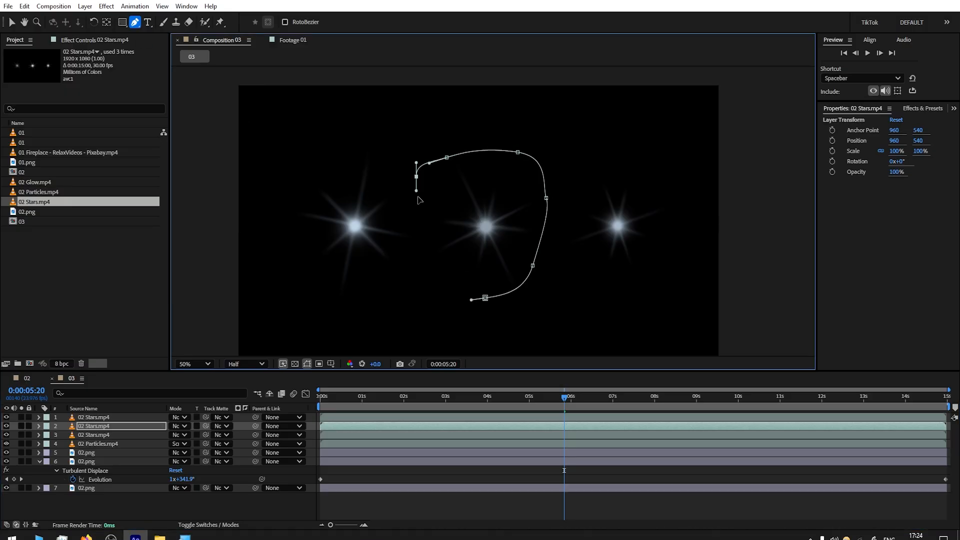
click(94, 417)
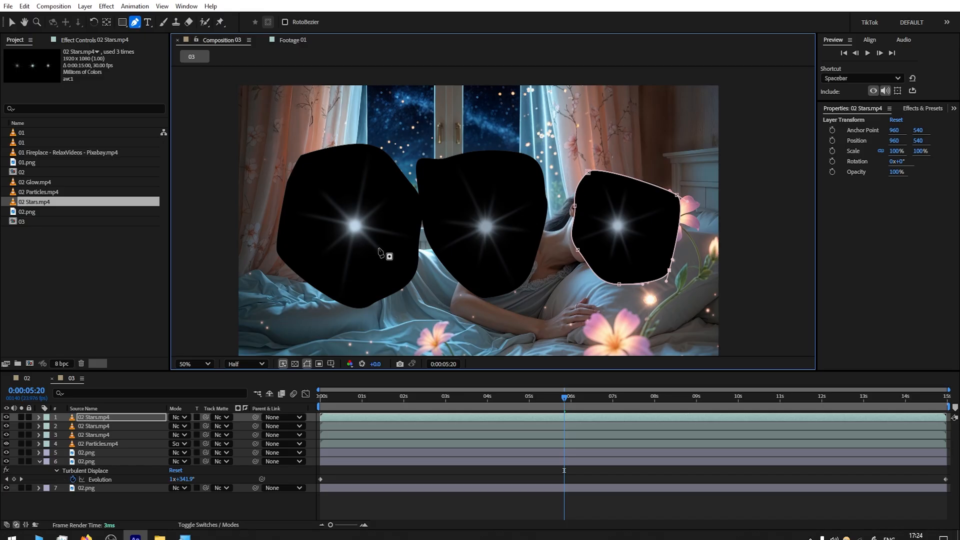
mouse_move(365, 248)
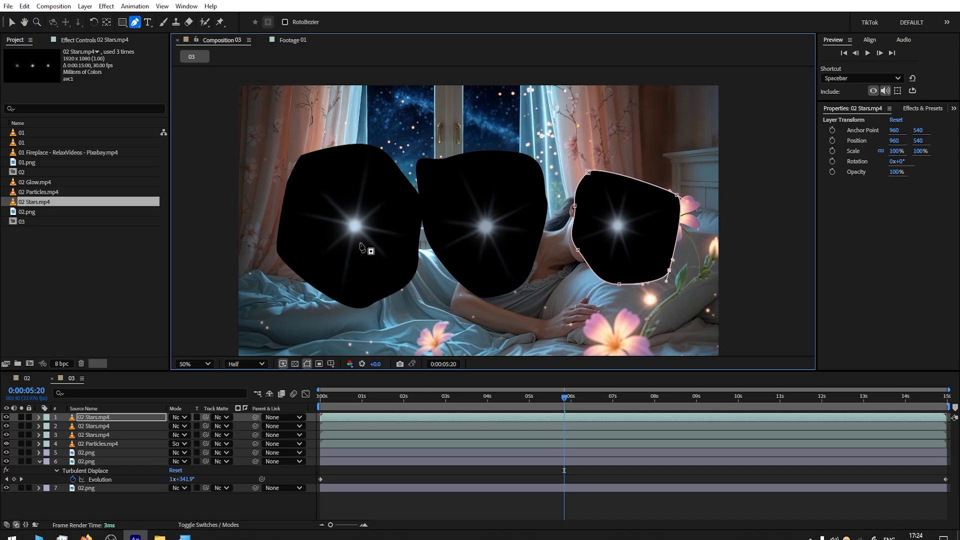
mouse_move(513, 116)
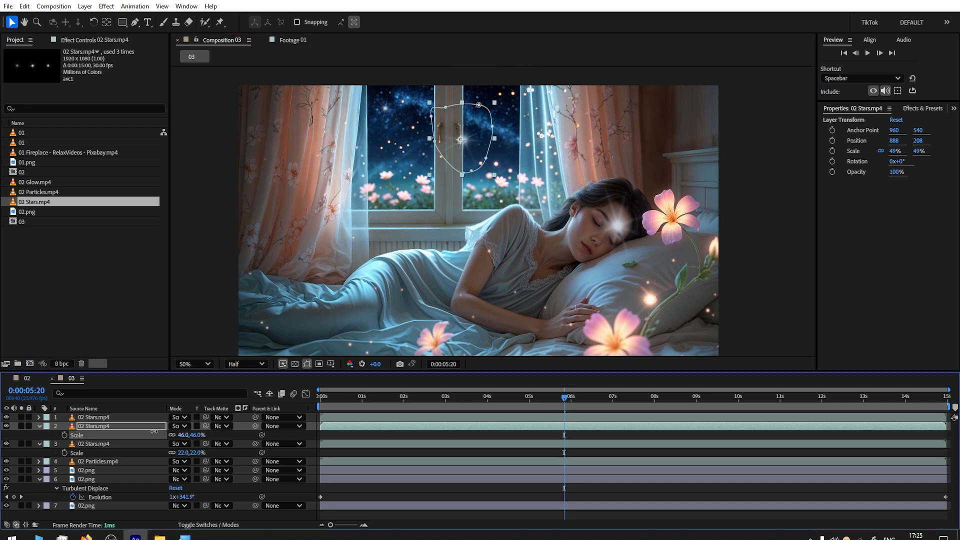
click(25, 6)
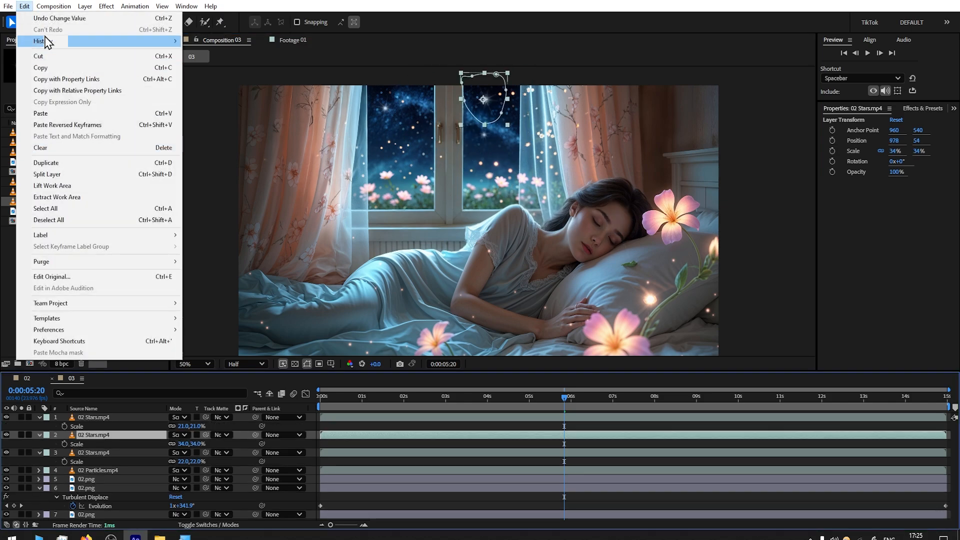
click(54, 6)
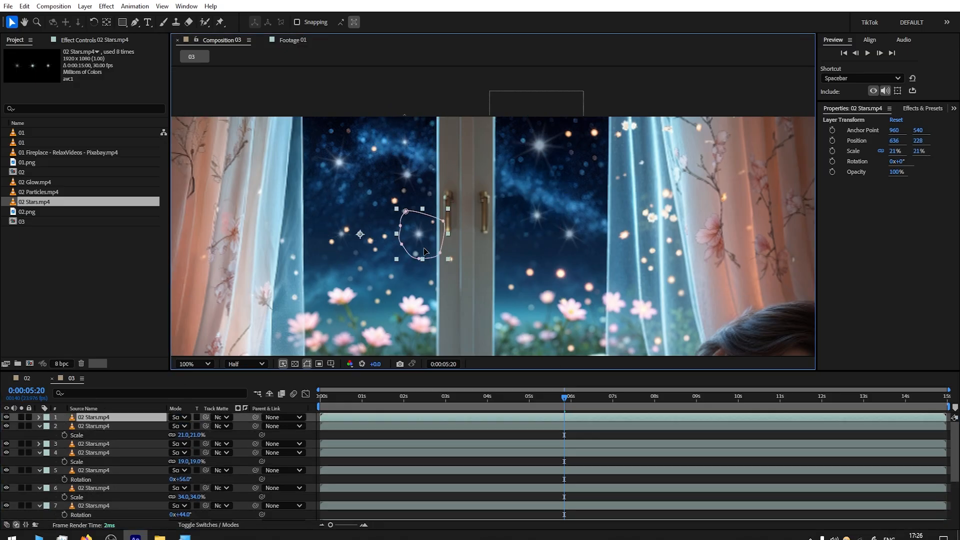
click(320, 396)
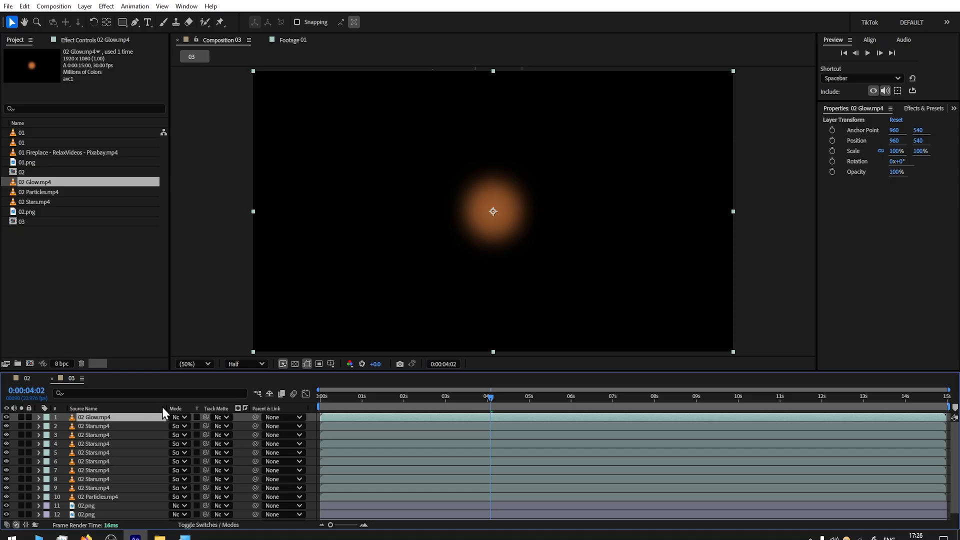
Set the 02 Glow.mp4 layer's Mode to Screen and duplicate the layer.
click(178, 417)
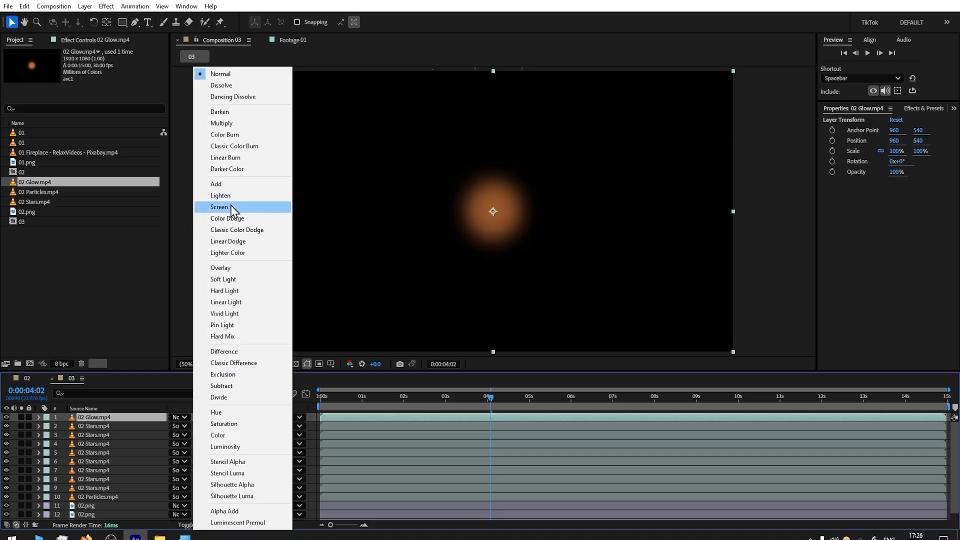
click(219, 207)
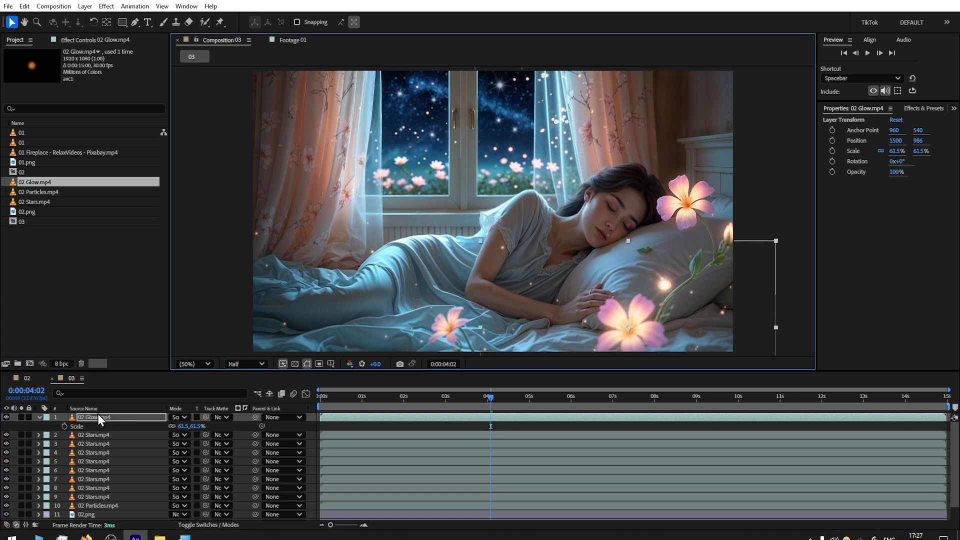
click(25, 6)
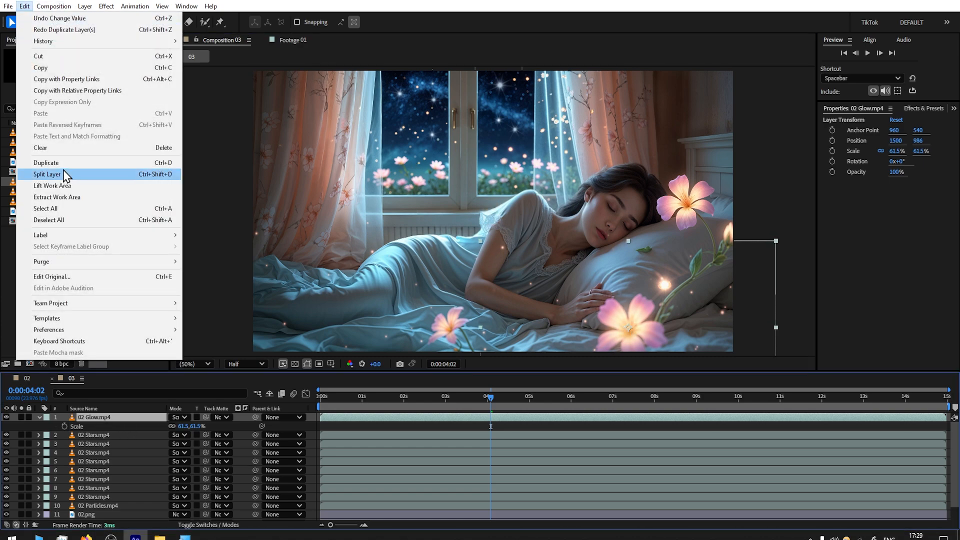
click(47, 174)
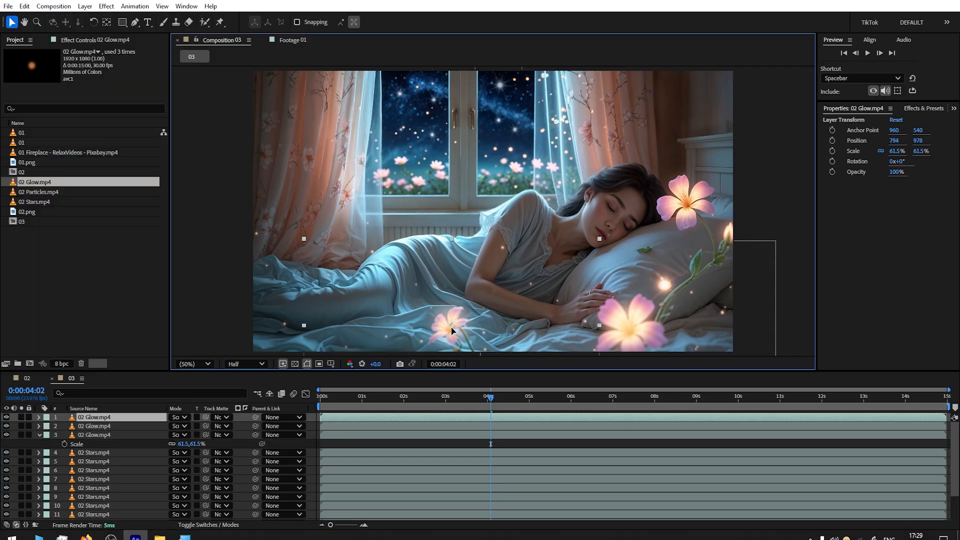